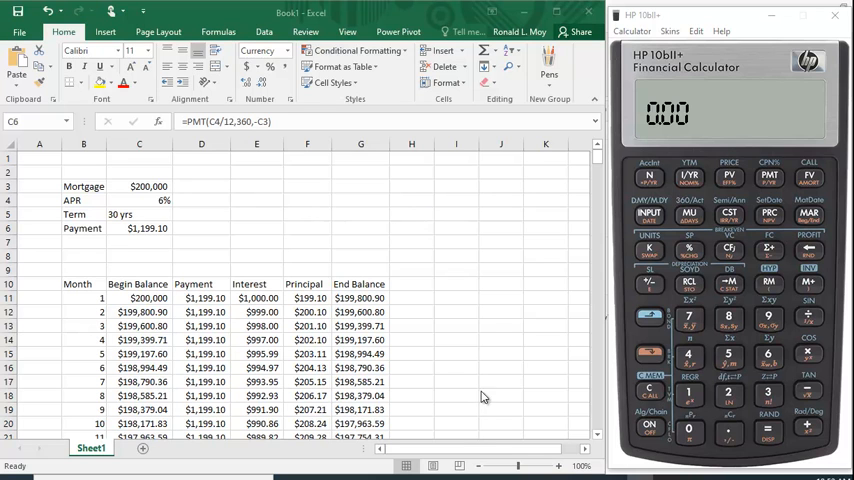
{"action": "mouse_move", "coordinate": [96, 316]}
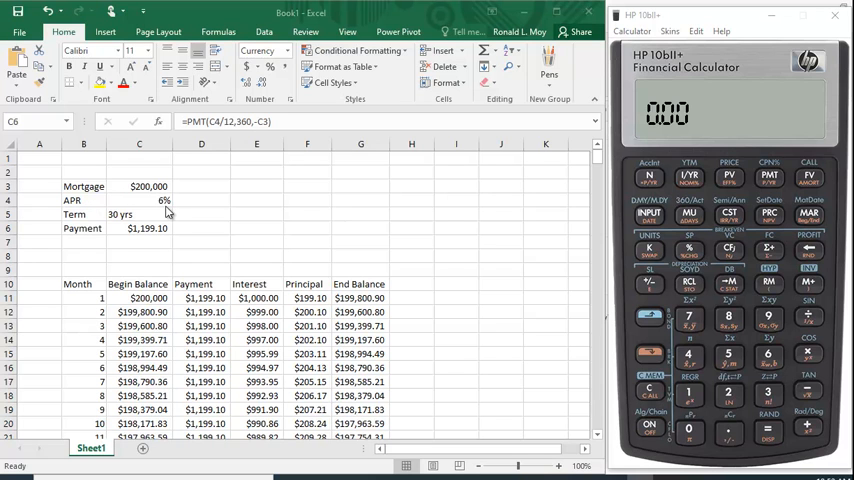
{"action": "mouse_move", "coordinate": [124, 224]}
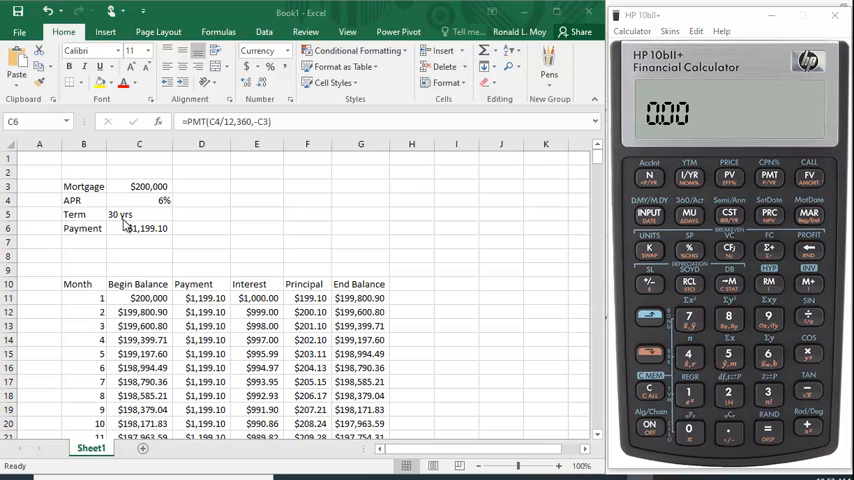
{"action": "mouse_move", "coordinate": [124, 224]}
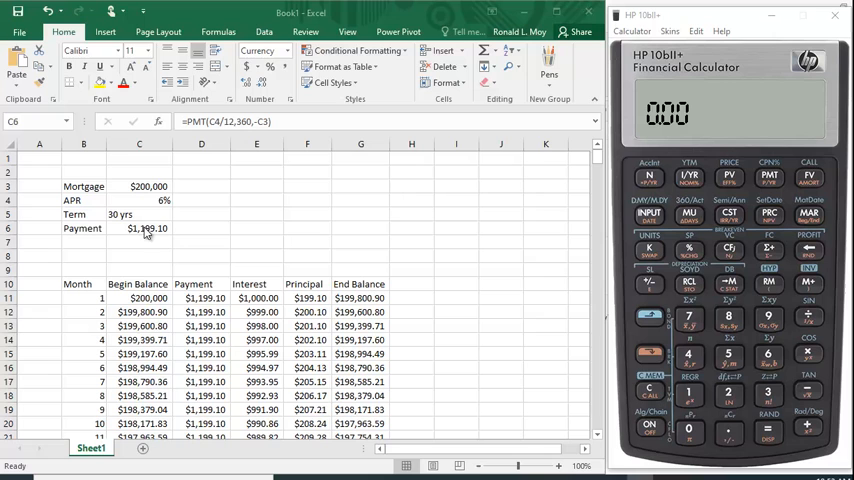
{"action": "mouse_move", "coordinate": [140, 238]}
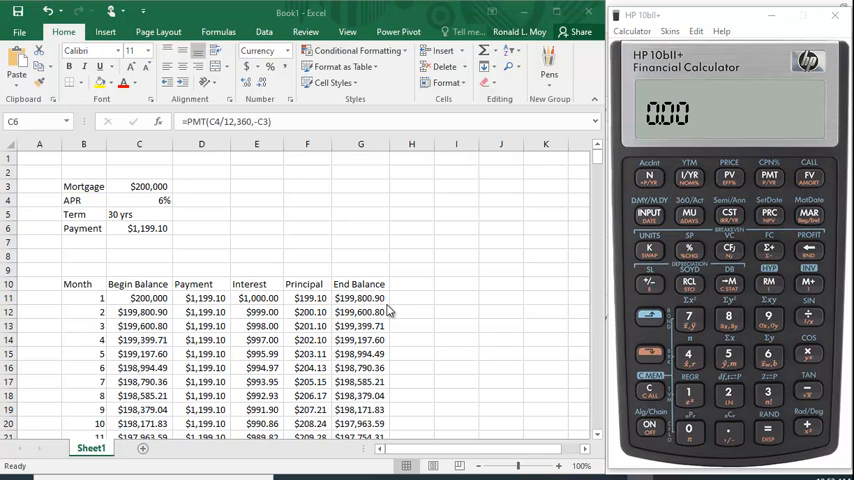
{"action": "mouse_move", "coordinate": [412, 376]}
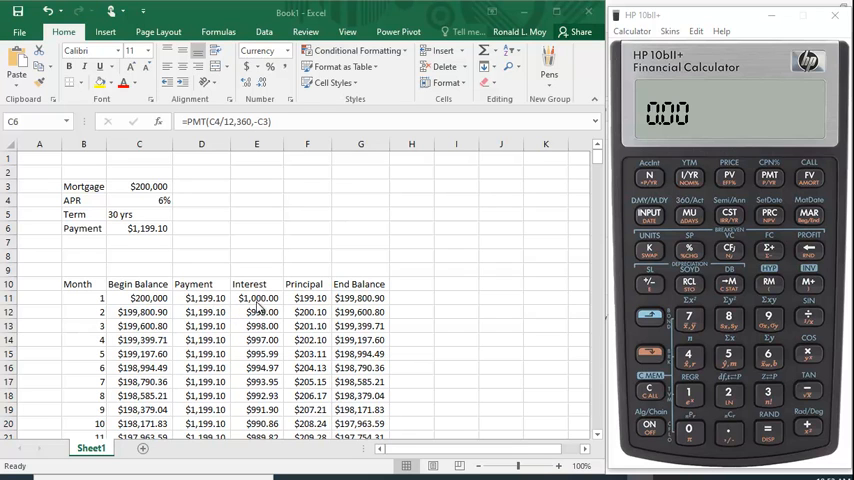
{"action": "mouse_move", "coordinate": [330, 308]}
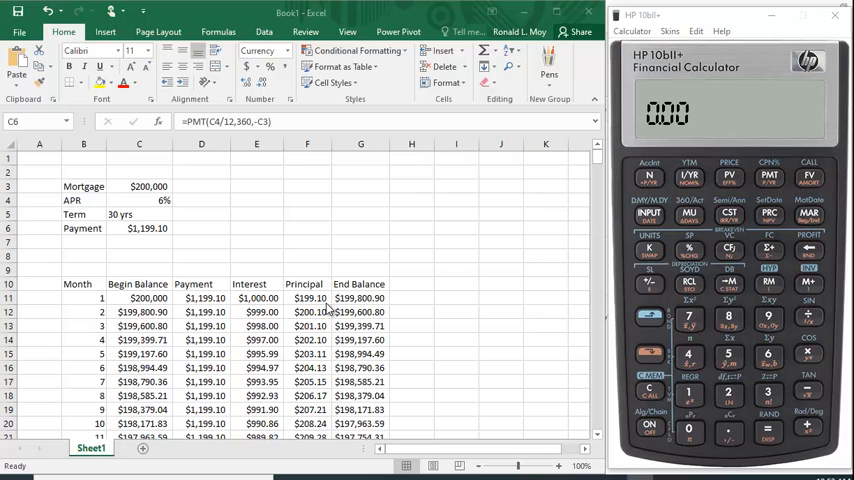
{"action": "mouse_move", "coordinate": [144, 308]}
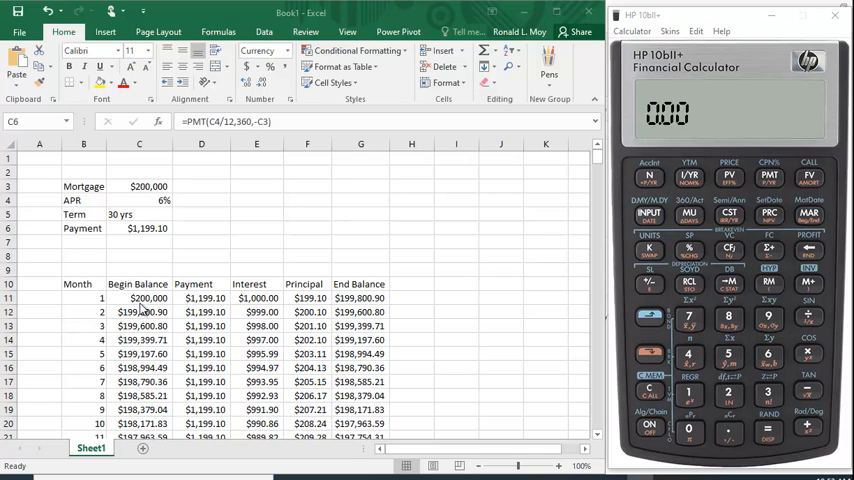
{"action": "mouse_move", "coordinate": [148, 308]}
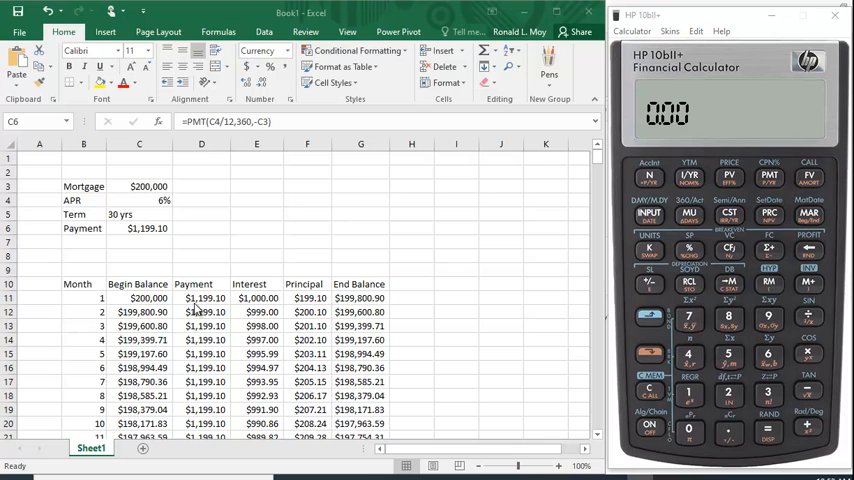
{"action": "mouse_move", "coordinate": [260, 312]}
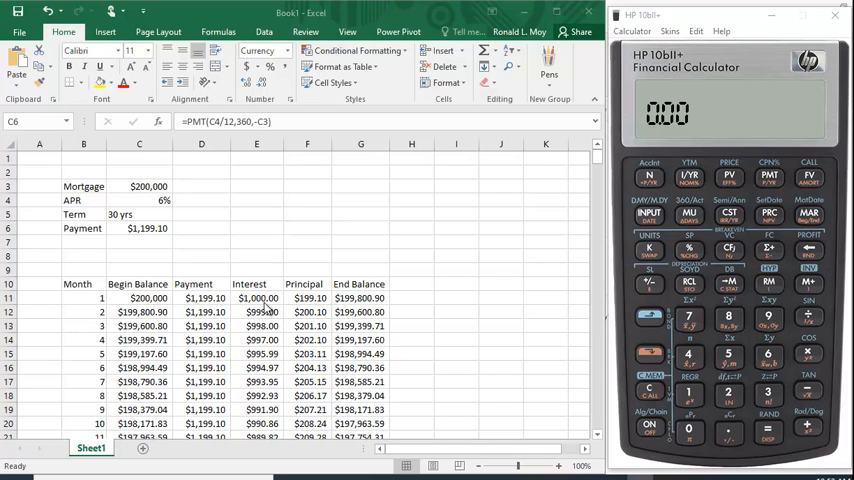
{"action": "mouse_move", "coordinate": [178, 228]}
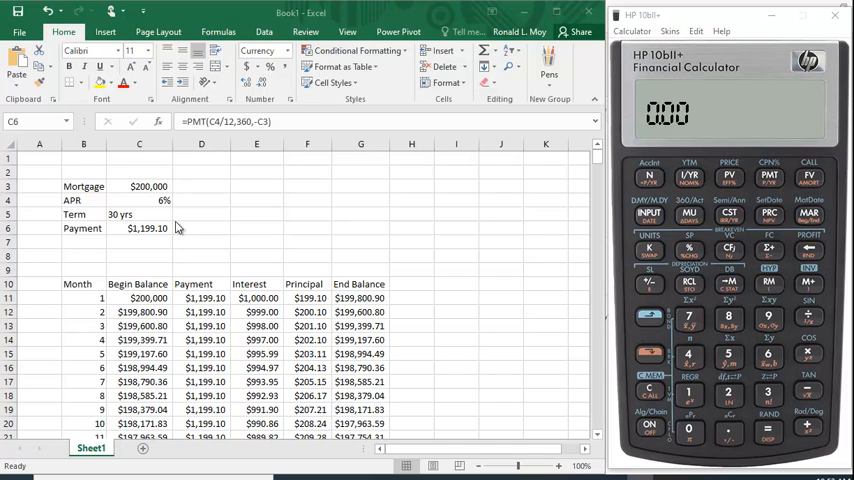
{"action": "mouse_move", "coordinate": [160, 208]}
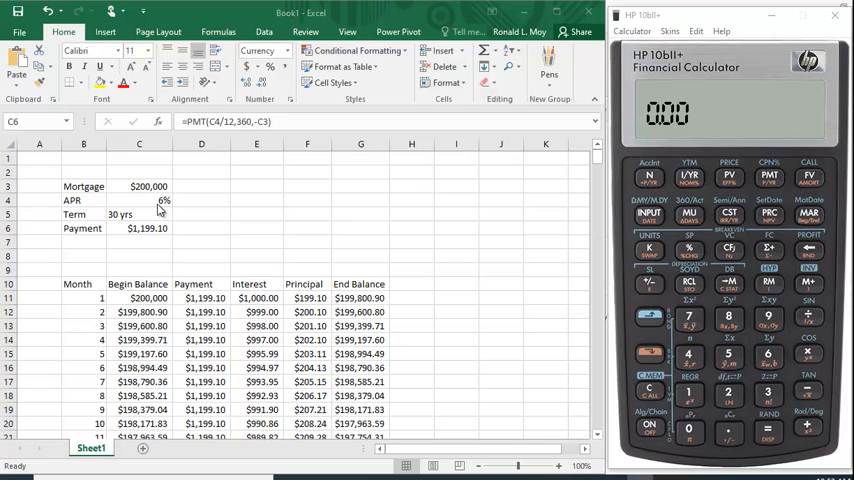
{"action": "mouse_move", "coordinate": [162, 208]}
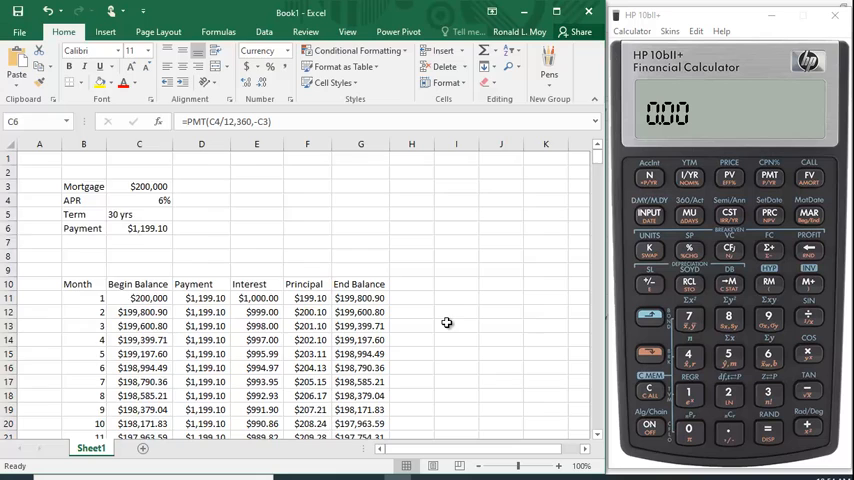
- Review the month-60 interest formula in the Excel amortization table
{"action": "scroll", "scroll_direction": "down", "scroll_amount": 3}
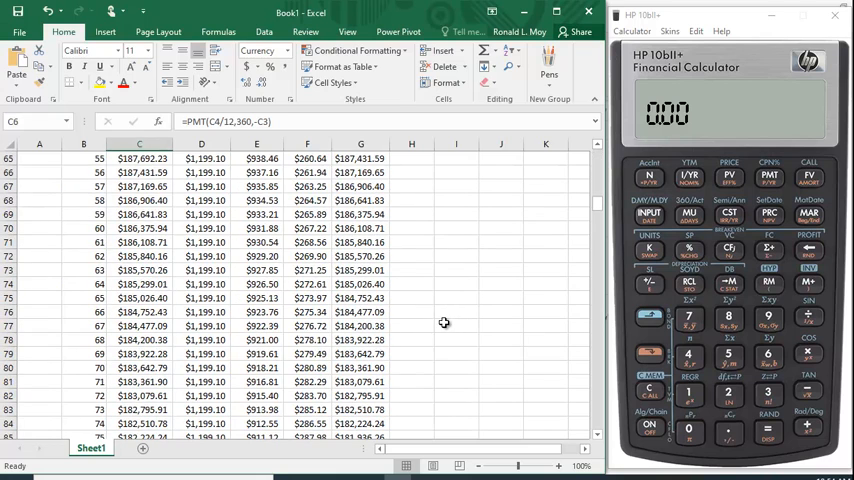
{"action": "scroll", "scroll_direction": "up", "scroll_amount": 3}
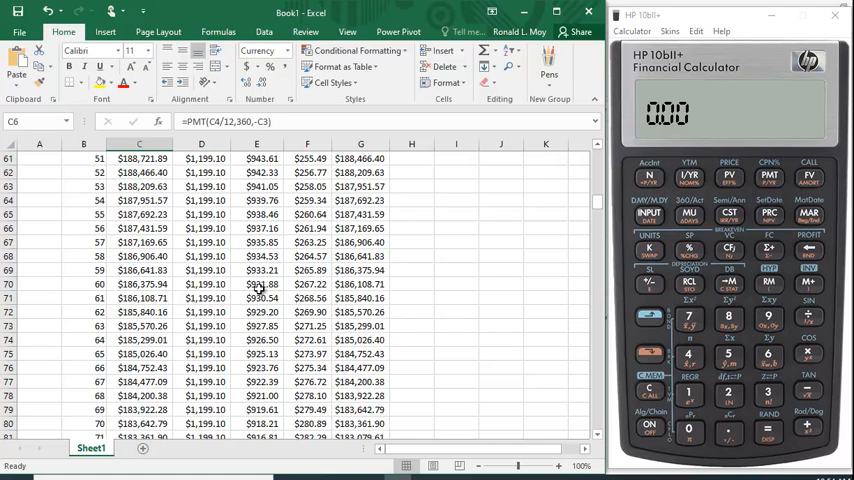
{"action": "left_click", "coordinate": [256, 284]}
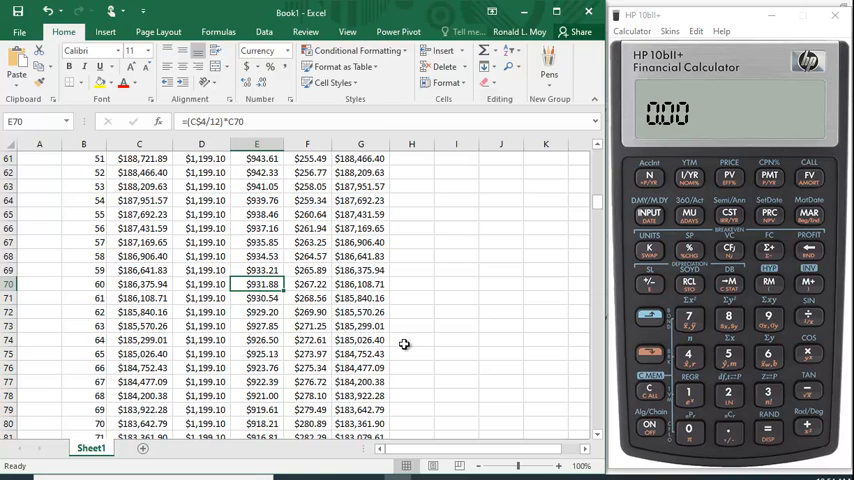
{"action": "mouse_move", "coordinate": [456, 336]}
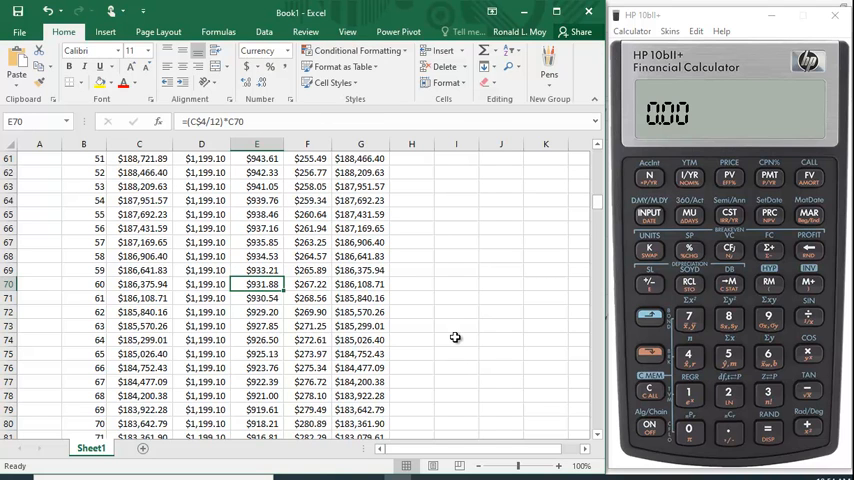
{"action": "mouse_move", "coordinate": [444, 334]}
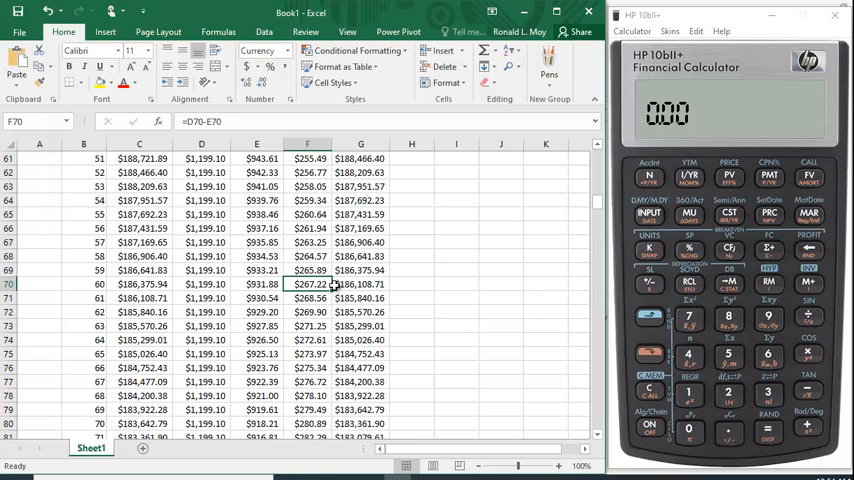
{"action": "scroll", "scroll_direction": "down", "scroll_amount": 3}
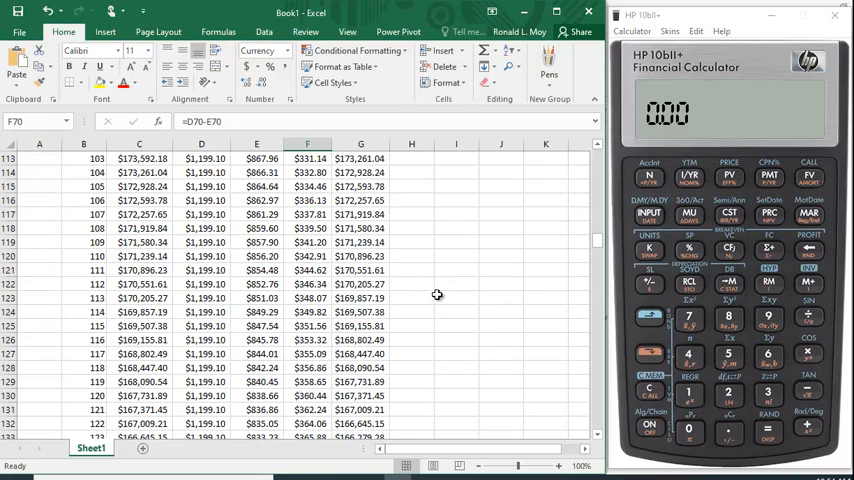
{"action": "mouse_move", "coordinate": [324, 280]}
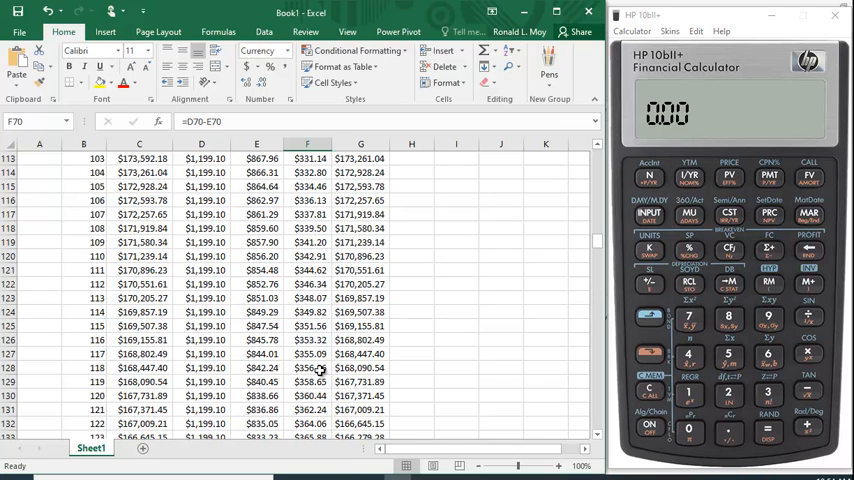
{"action": "mouse_move", "coordinate": [268, 338]}
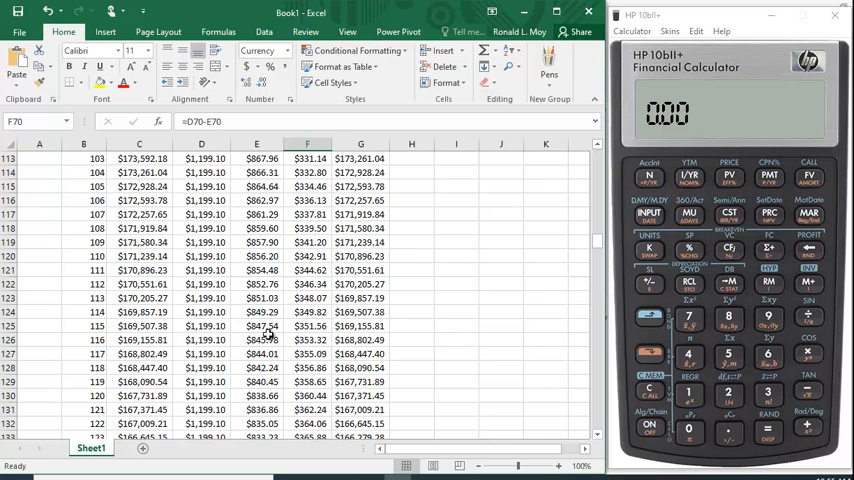
{"action": "mouse_move", "coordinate": [268, 338]}
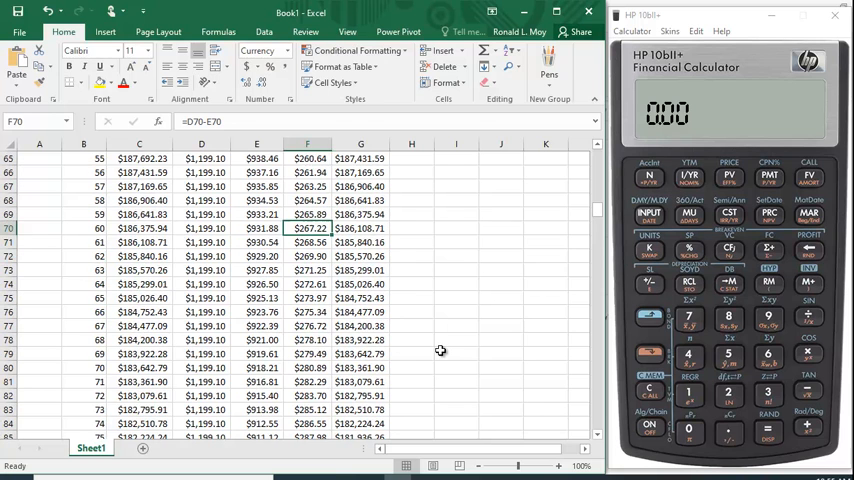
{"action": "scroll", "scroll_direction": "up", "scroll_amount": 3}
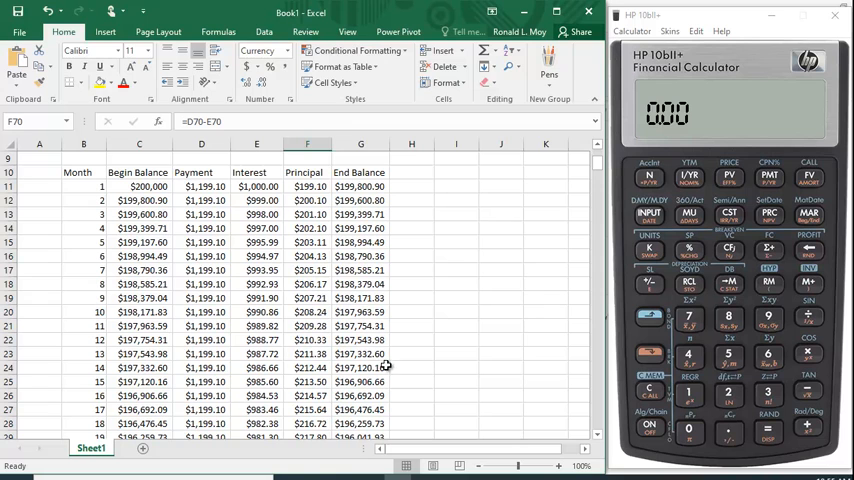
{"action": "mouse_move", "coordinate": [630, 182]}
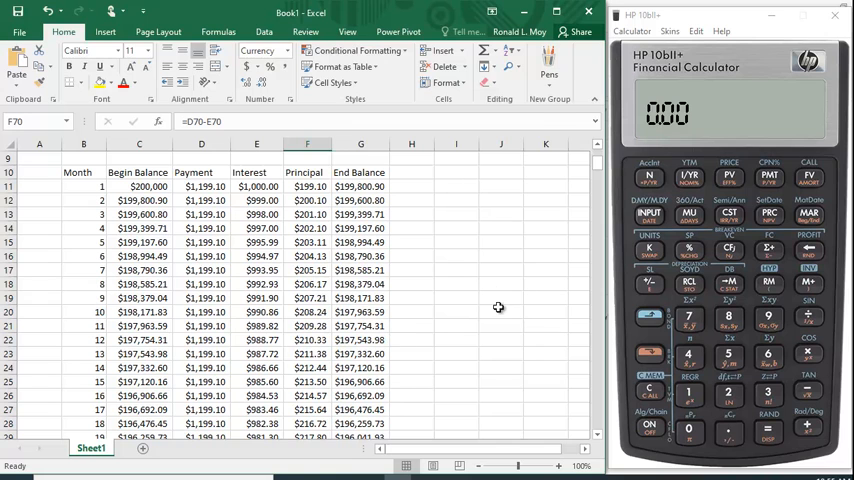
{"action": "mouse_move", "coordinate": [664, 78]}
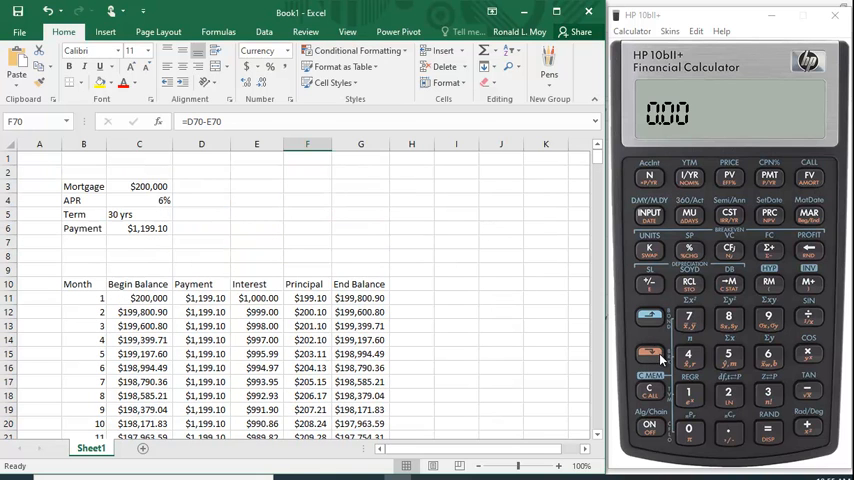
- Confirm 1 payment per year, then enter 0.50 periodic rate and 200,000 loan amount
{"action": "left_click", "coordinate": [648, 390]}
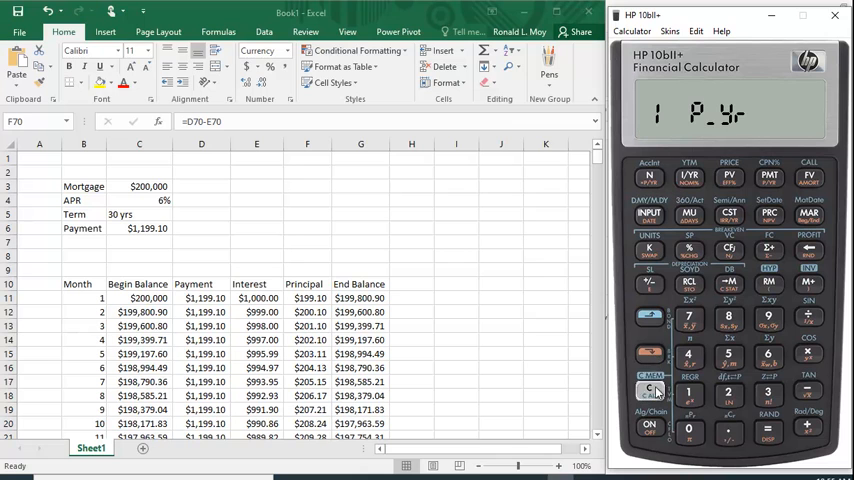
{"action": "left_click", "coordinate": [648, 390]}
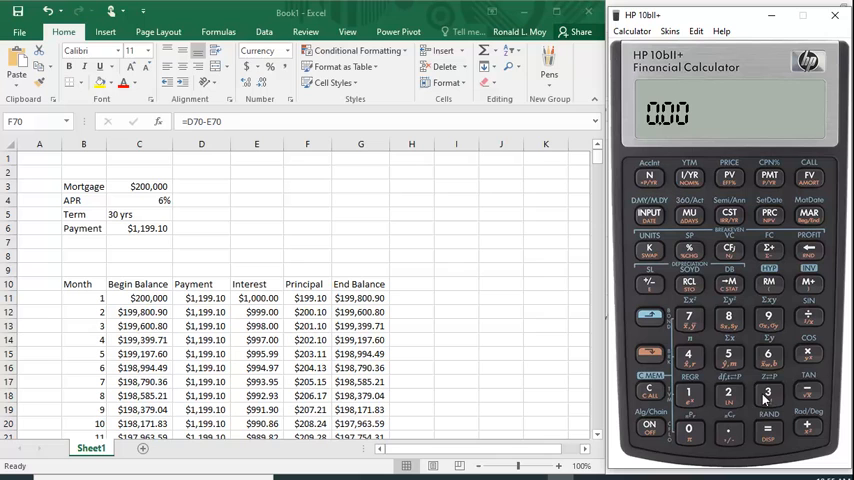
{"action": "left_click", "coordinate": [688, 428]}
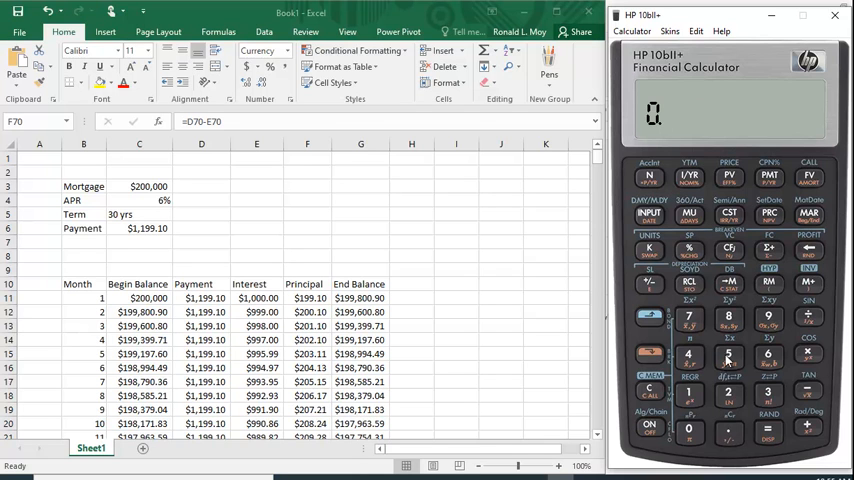
{"action": "left_click", "coordinate": [728, 356]}
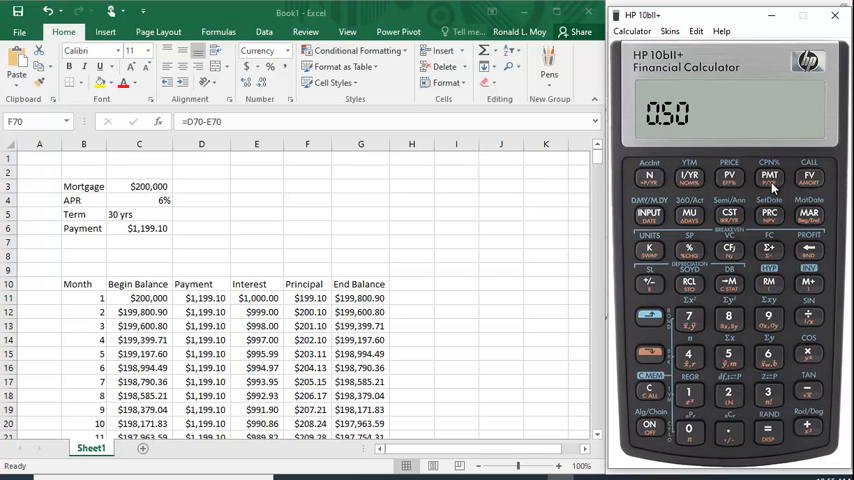
{"action": "mouse_move", "coordinate": [652, 136]}
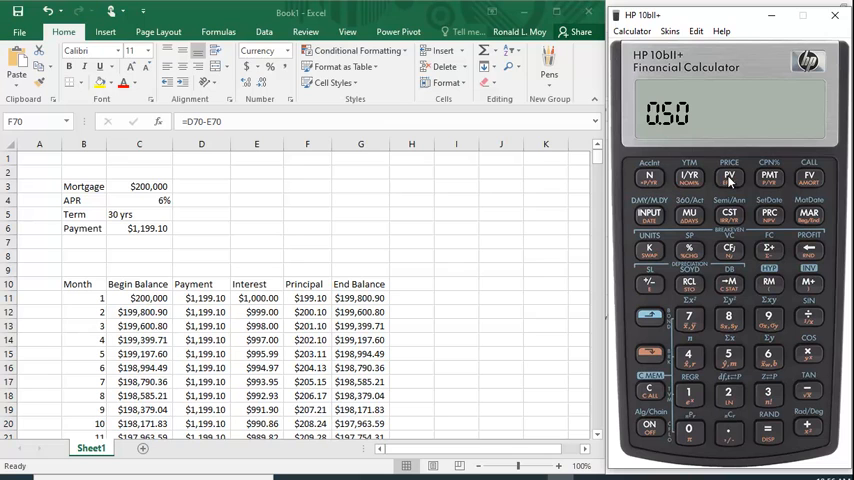
{"action": "mouse_move", "coordinate": [756, 340]}
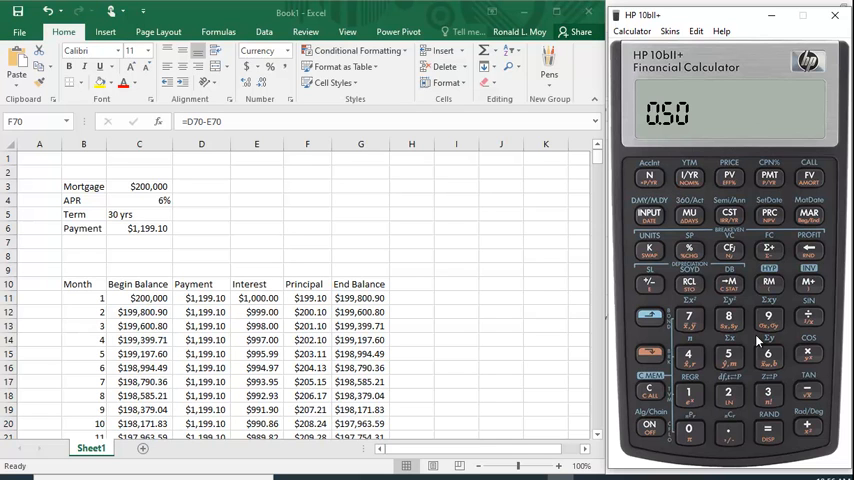
{"action": "left_click", "coordinate": [688, 432]}
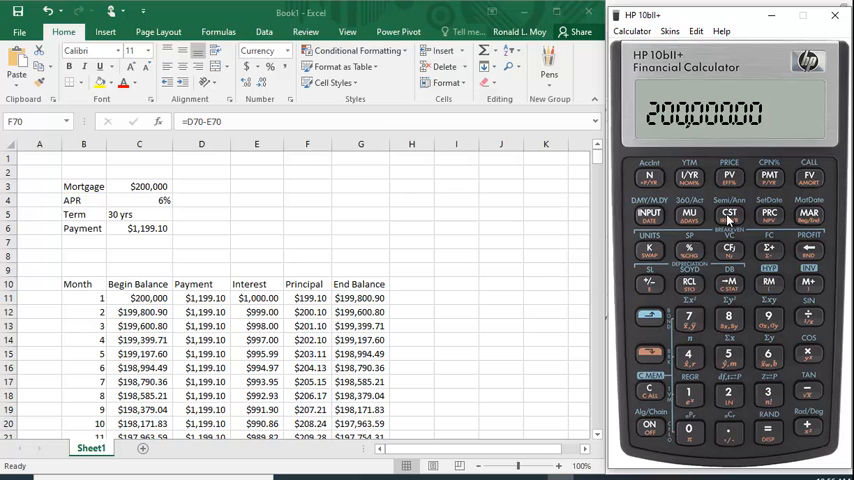
{"action": "mouse_move", "coordinate": [140, 240]}
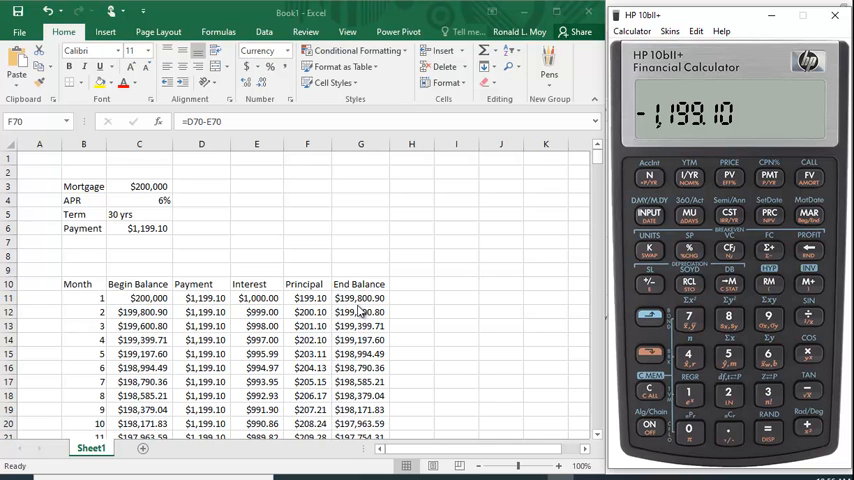
{"action": "mouse_move", "coordinate": [824, 220]}
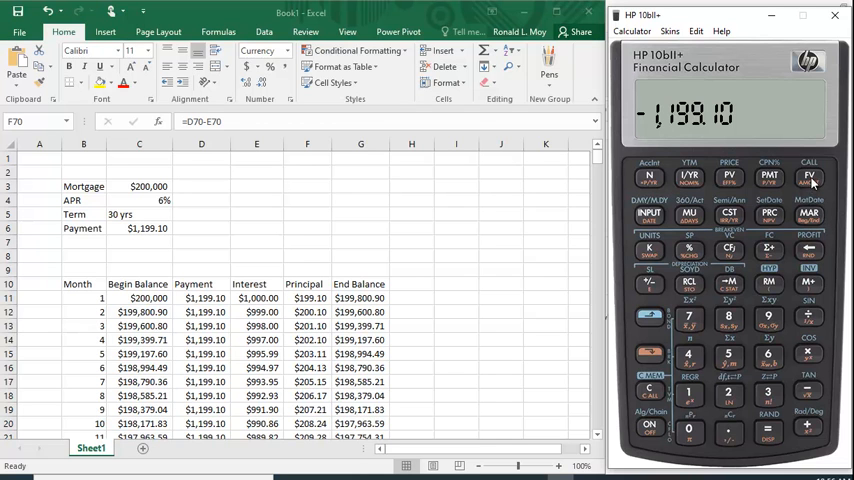
{"action": "mouse_move", "coordinate": [808, 188]}
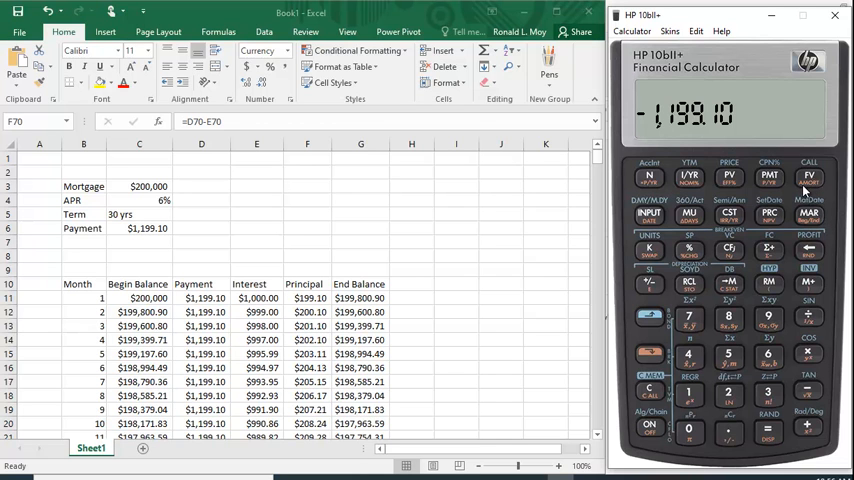
{"action": "mouse_move", "coordinate": [808, 190]}
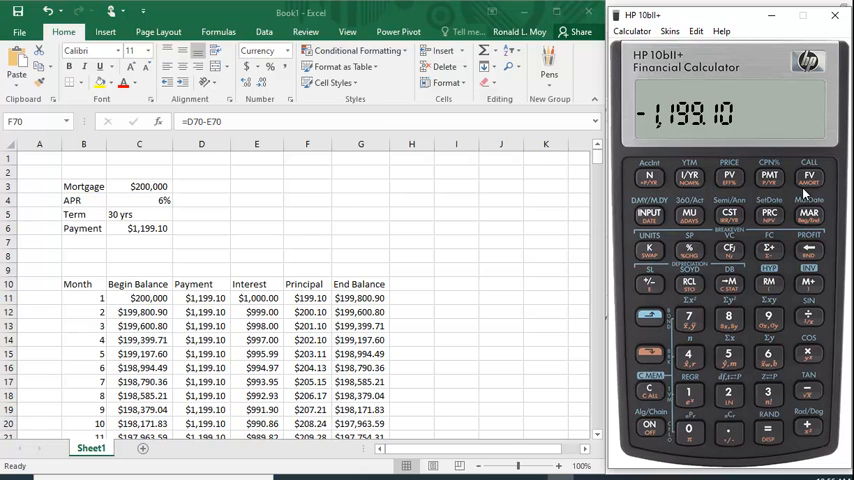
{"action": "mouse_move", "coordinate": [810, 192]}
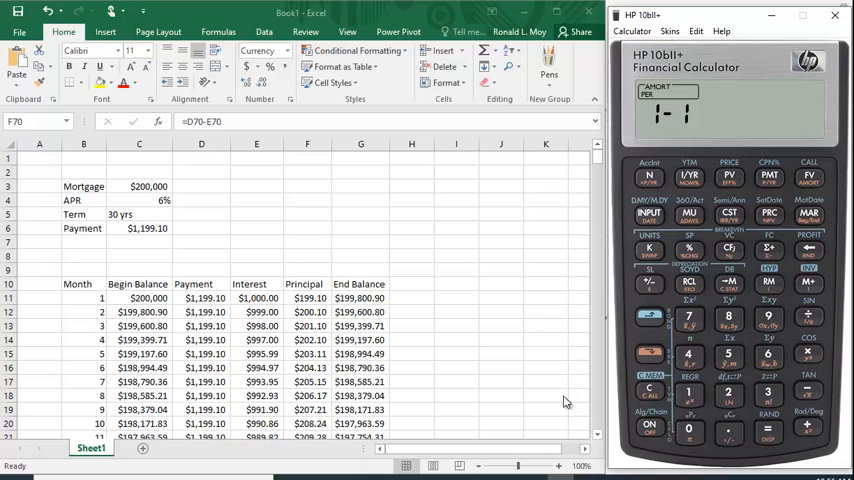
{"action": "mouse_move", "coordinate": [770, 436]}
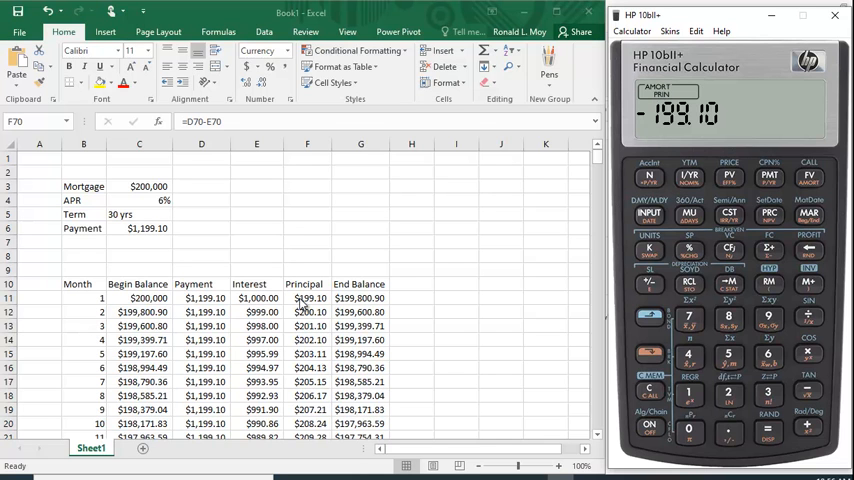
{"action": "mouse_move", "coordinate": [306, 306]}
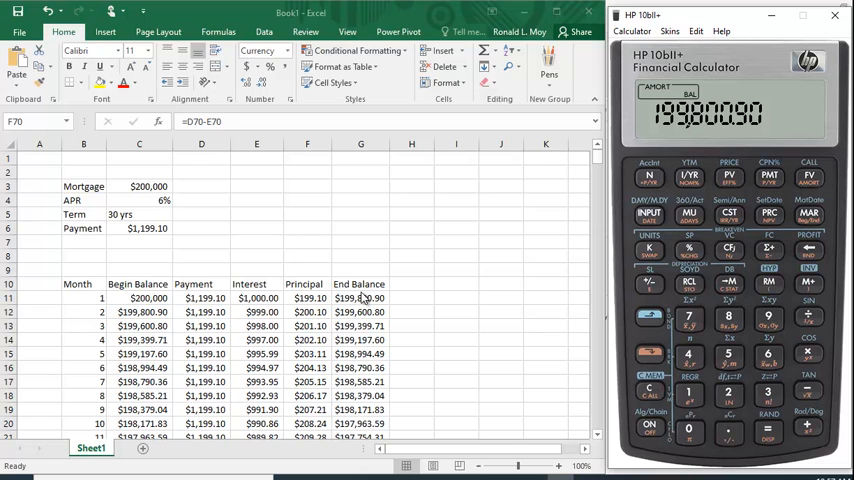
{"action": "mouse_move", "coordinate": [352, 308]}
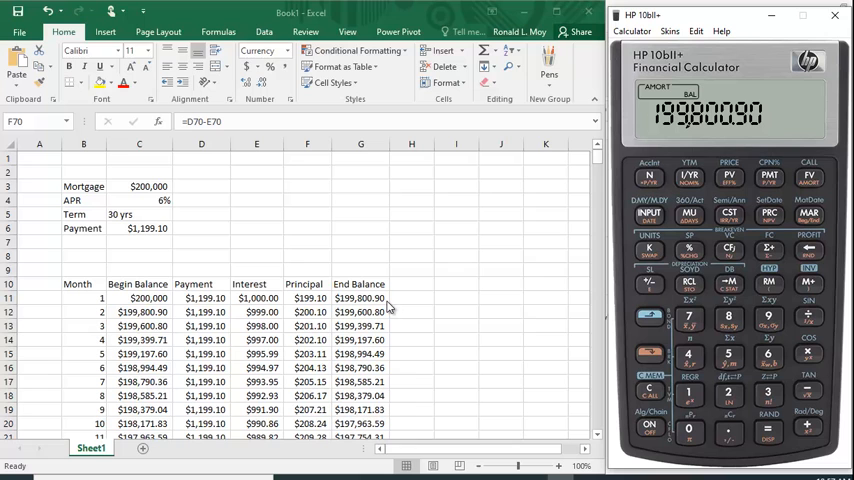
{"action": "mouse_move", "coordinate": [716, 448]}
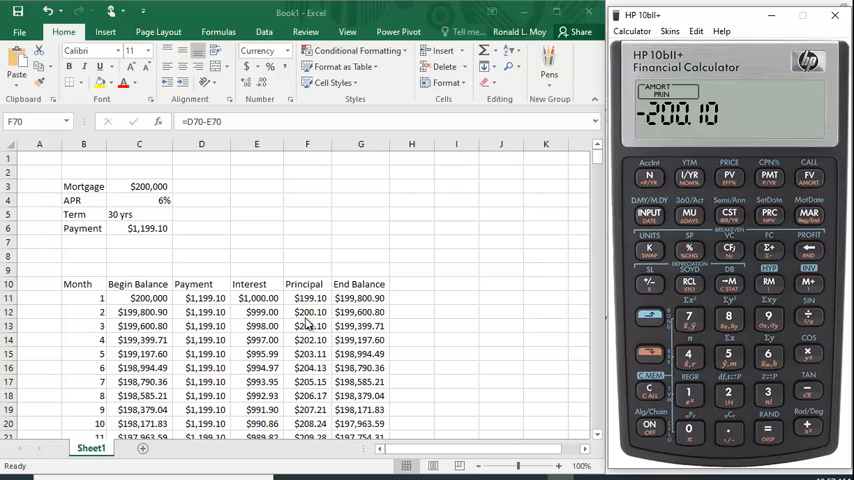
{"action": "mouse_move", "coordinate": [316, 324]}
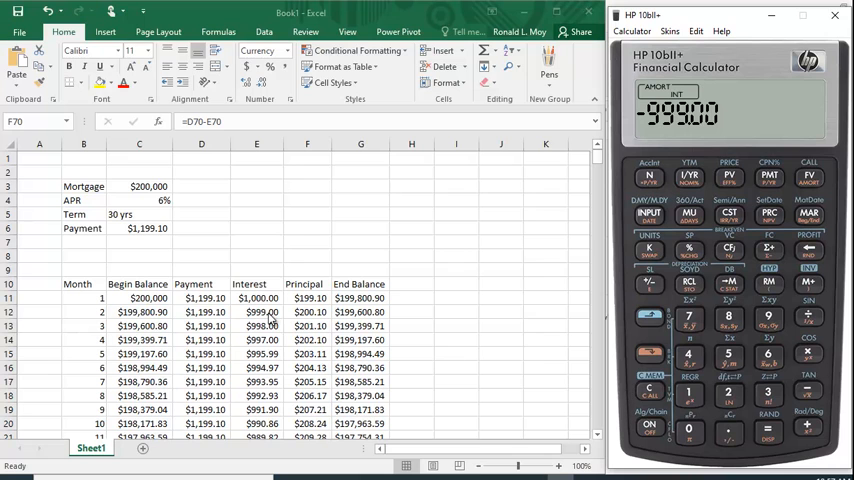
{"action": "mouse_move", "coordinate": [780, 440]}
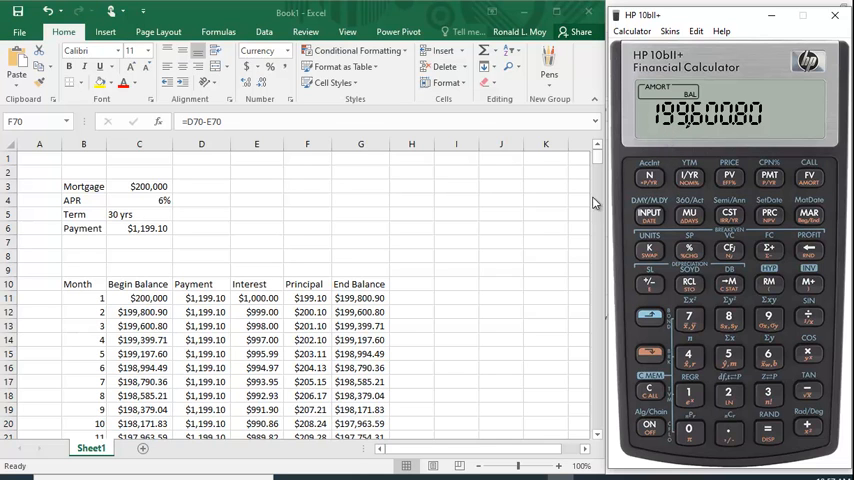
{"action": "mouse_move", "coordinate": [698, 452]}
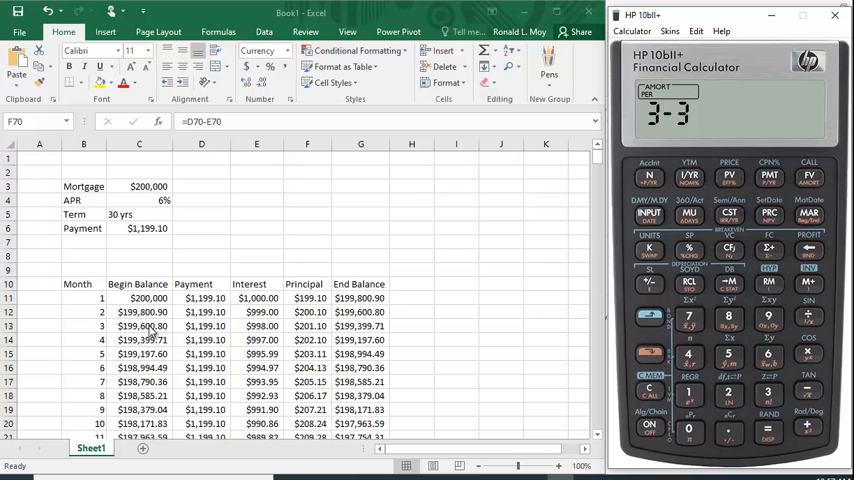
{"action": "mouse_move", "coordinate": [710, 450]}
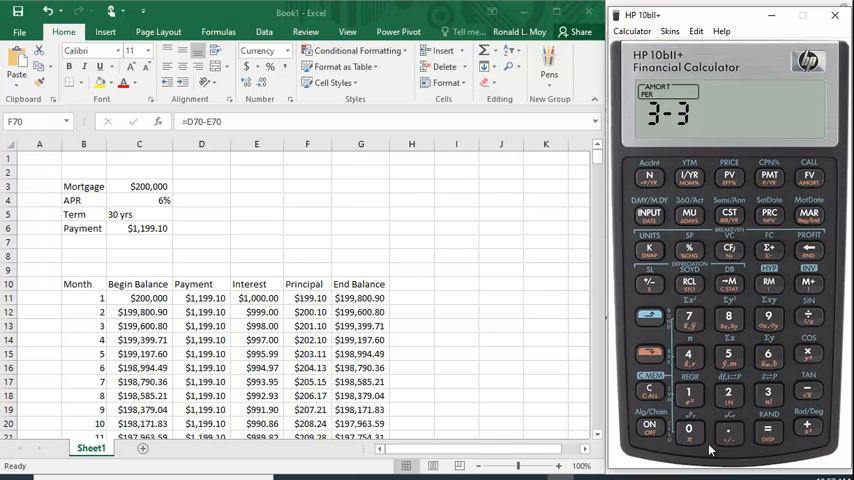
{"action": "mouse_move", "coordinate": [140, 304]}
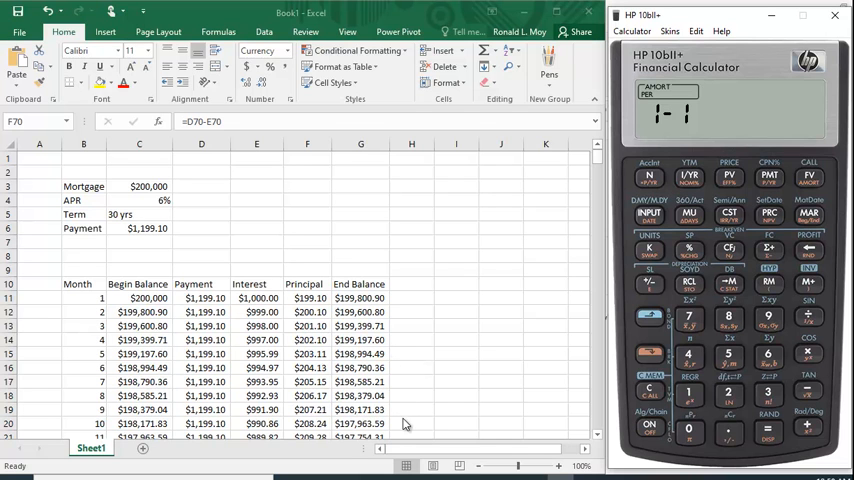
{"action": "mouse_move", "coordinate": [776, 434]}
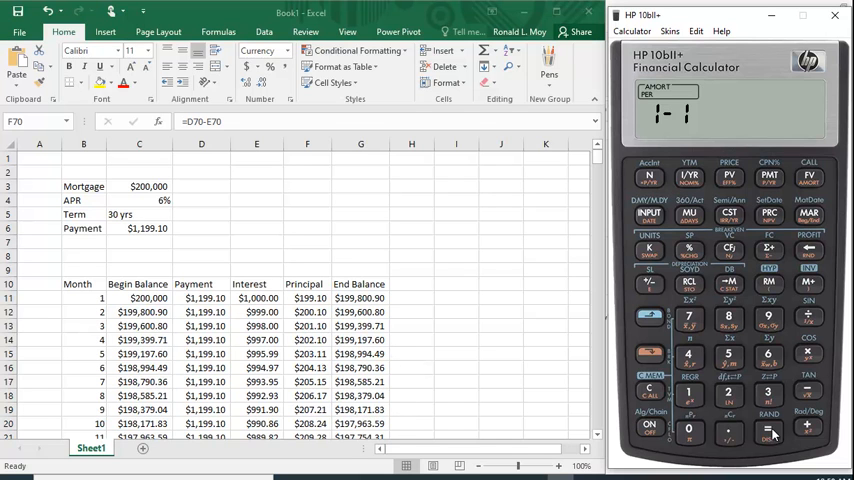
{"action": "left_click", "coordinate": [648, 390]}
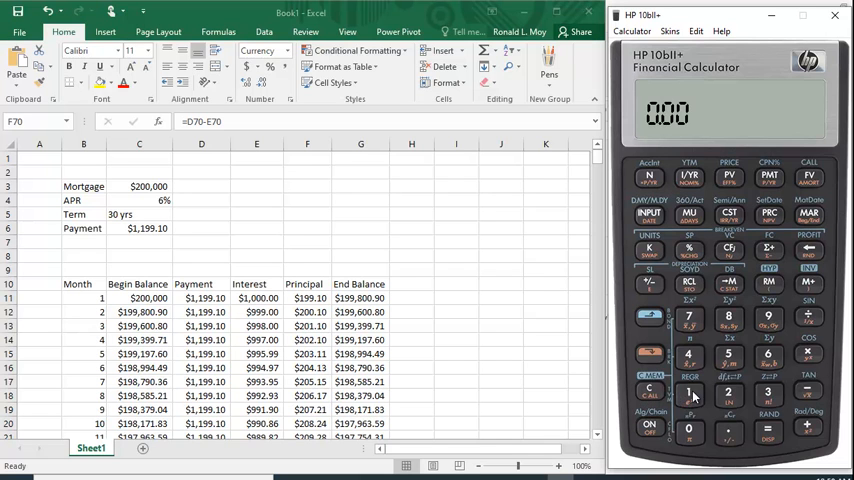
- Amortize payments 1–12 on the calculator to compare with the month-12 balance of 197,543.99
{"action": "left_click", "coordinate": [648, 218]}
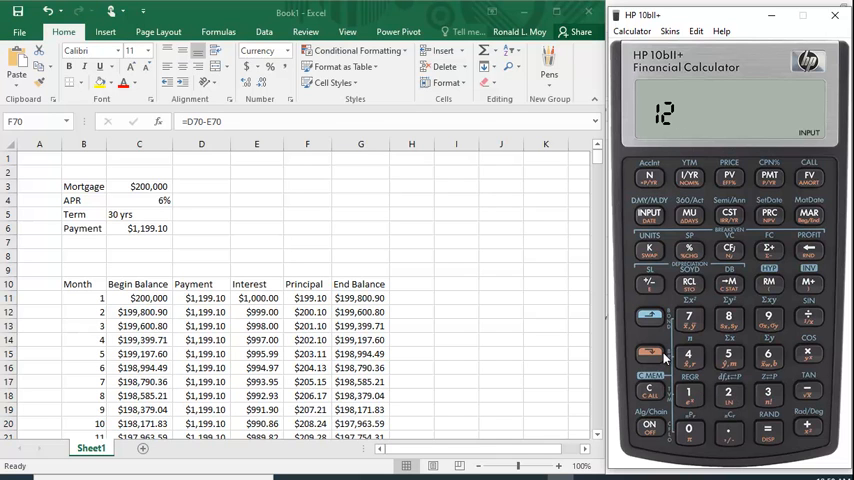
{"action": "left_click", "coordinate": [808, 176]}
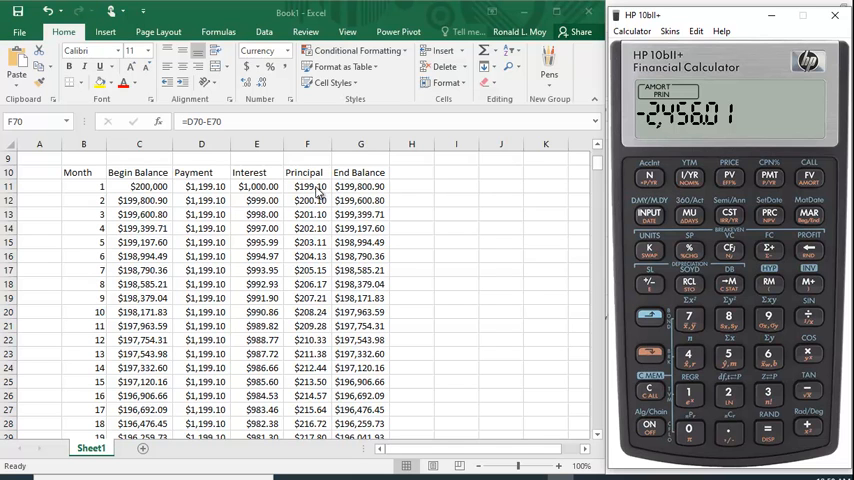
{"action": "mouse_move", "coordinate": [318, 196]}
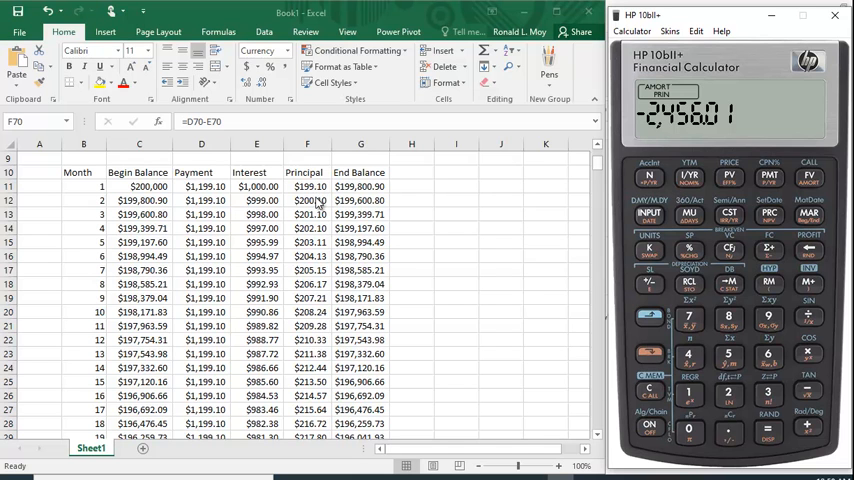
{"action": "mouse_move", "coordinate": [314, 238]}
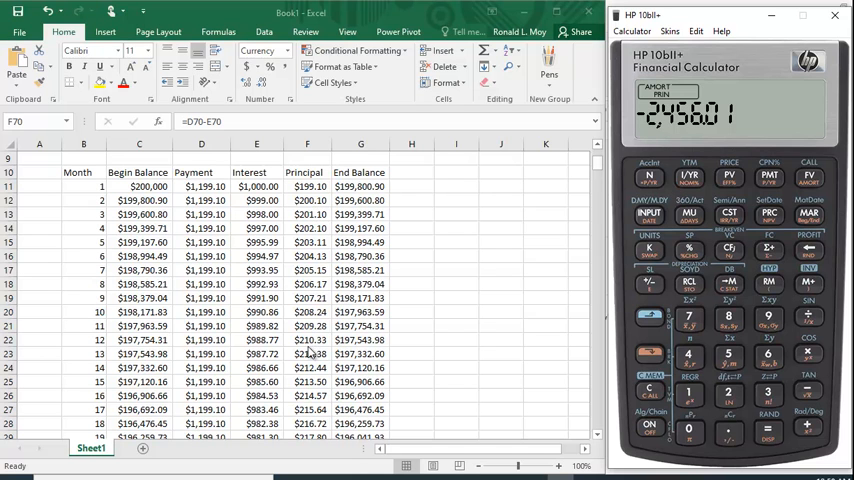
{"action": "mouse_move", "coordinate": [648, 140]}
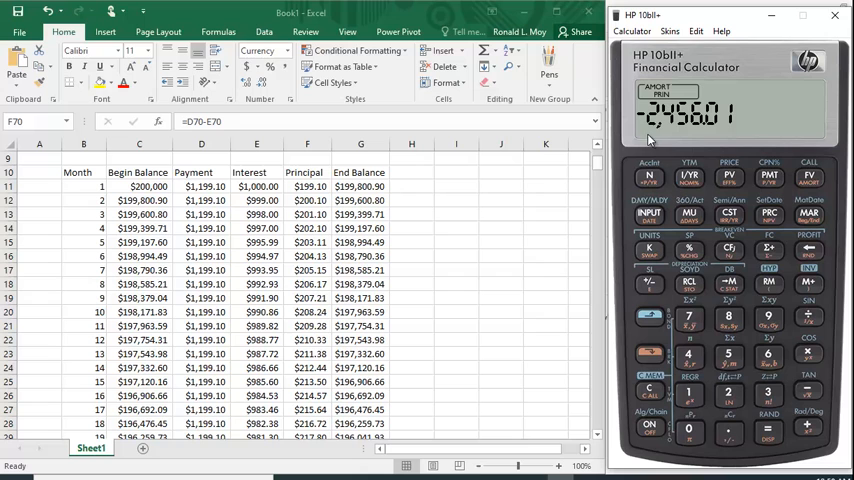
{"action": "mouse_move", "coordinate": [678, 132]}
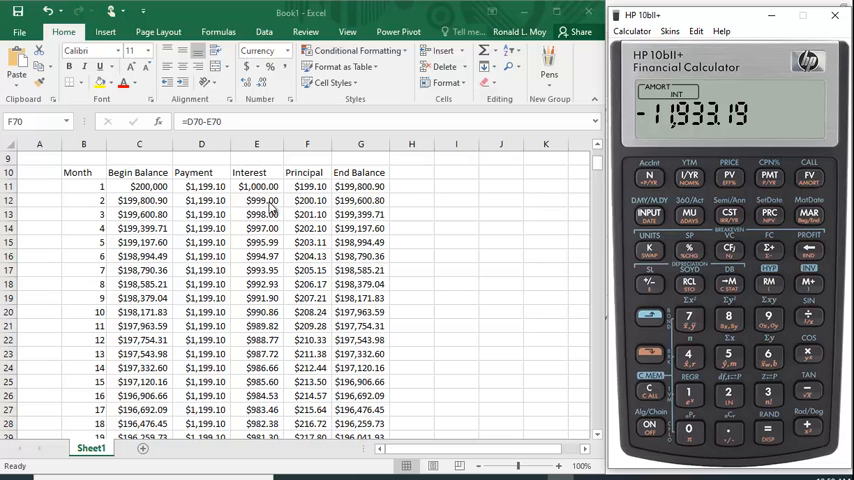
{"action": "mouse_move", "coordinate": [272, 222]}
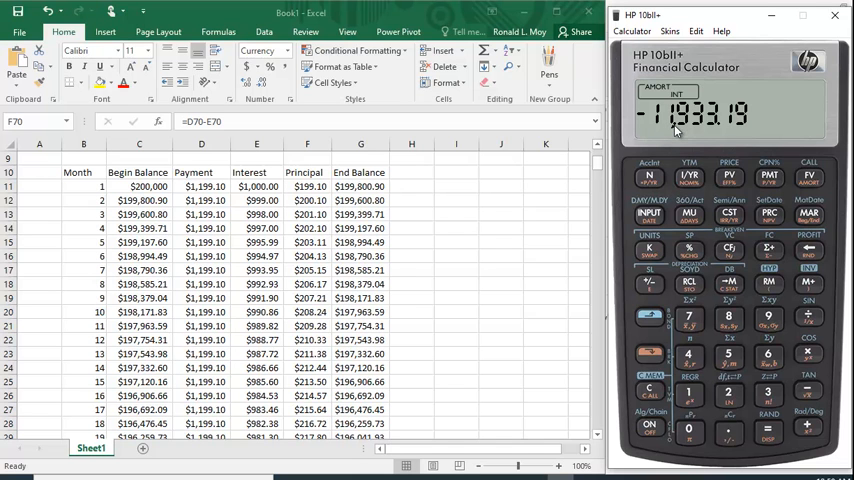
{"action": "mouse_move", "coordinate": [742, 130]}
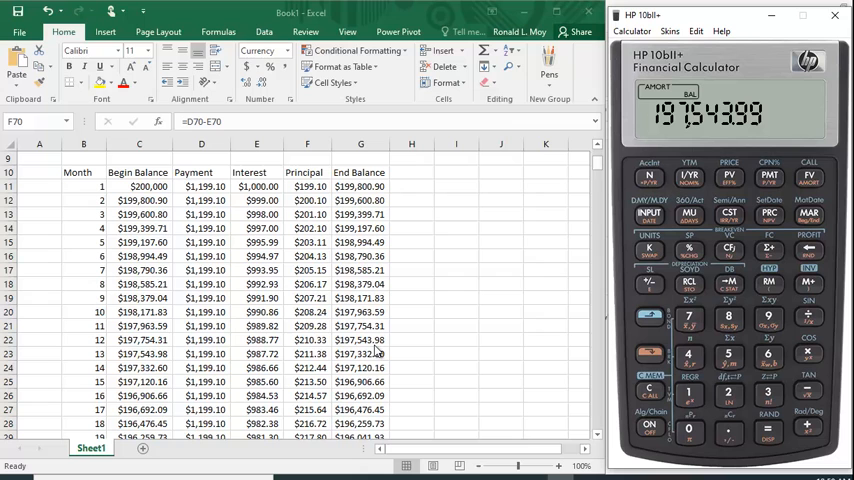
{"action": "mouse_move", "coordinate": [770, 136]}
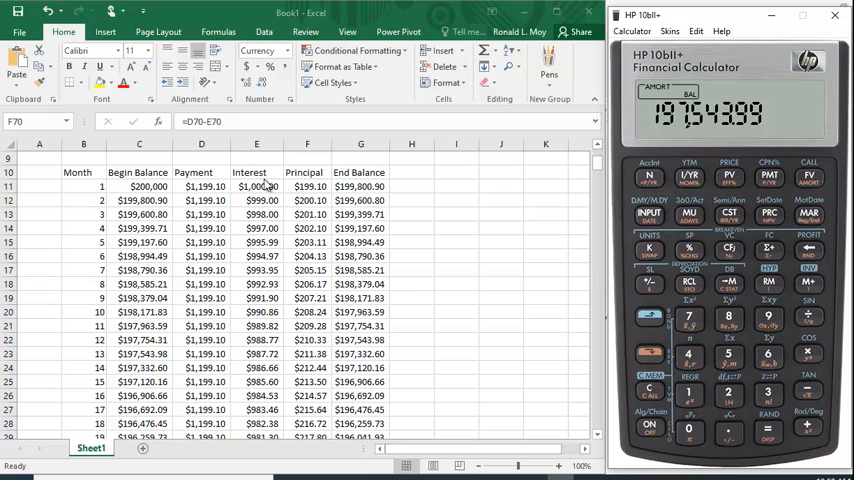
{"action": "mouse_move", "coordinate": [572, 236]}
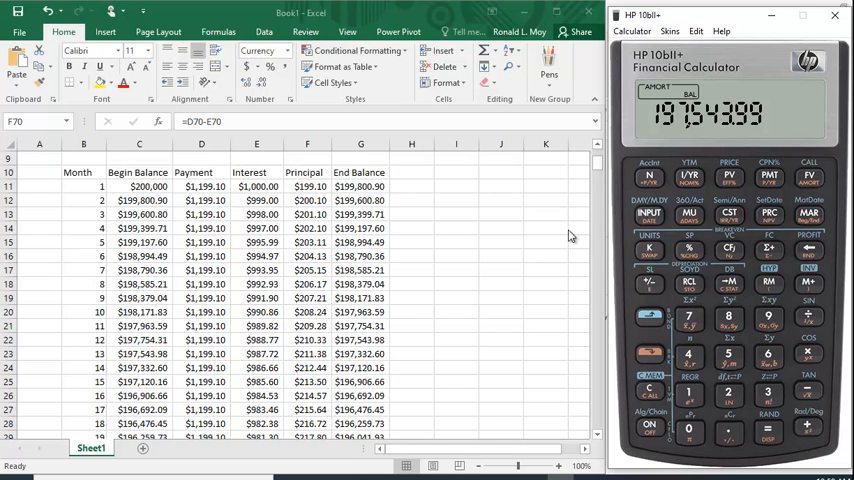
{"action": "mouse_move", "coordinate": [588, 236]}
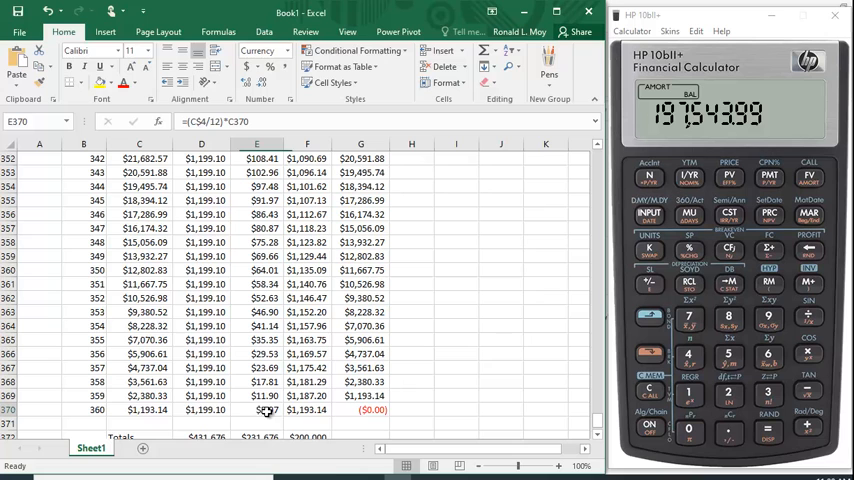
{"action": "left_click", "coordinate": [256, 410]}
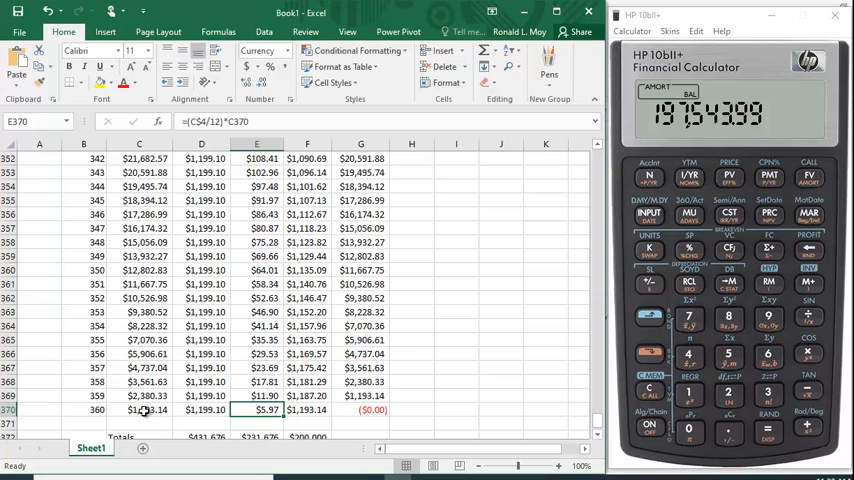
{"action": "mouse_move", "coordinate": [296, 412]}
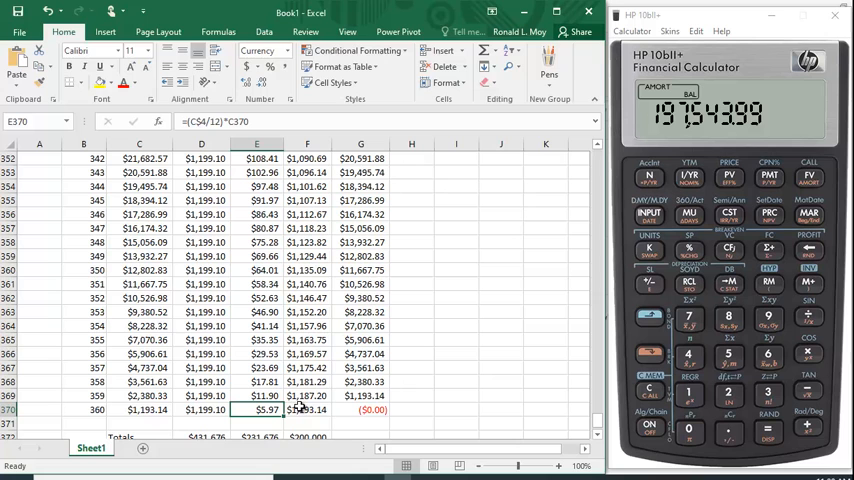
{"action": "mouse_move", "coordinate": [96, 408]}
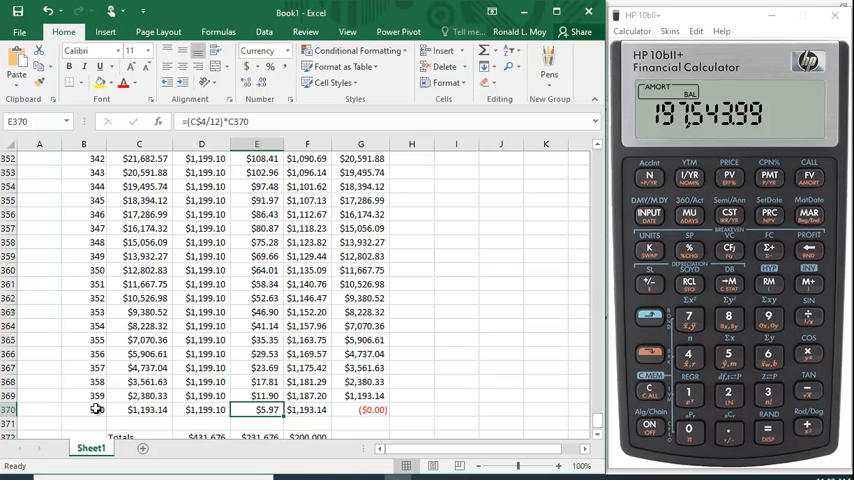
{"action": "mouse_move", "coordinate": [104, 392]}
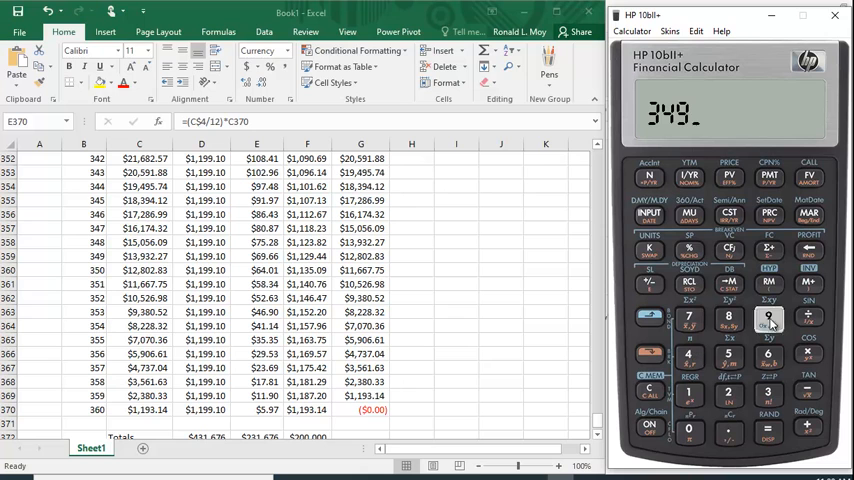
- Amortize from payment 349, reading -13,932.19 principal and -457.01 interest
{"action": "left_click", "coordinate": [648, 212]}
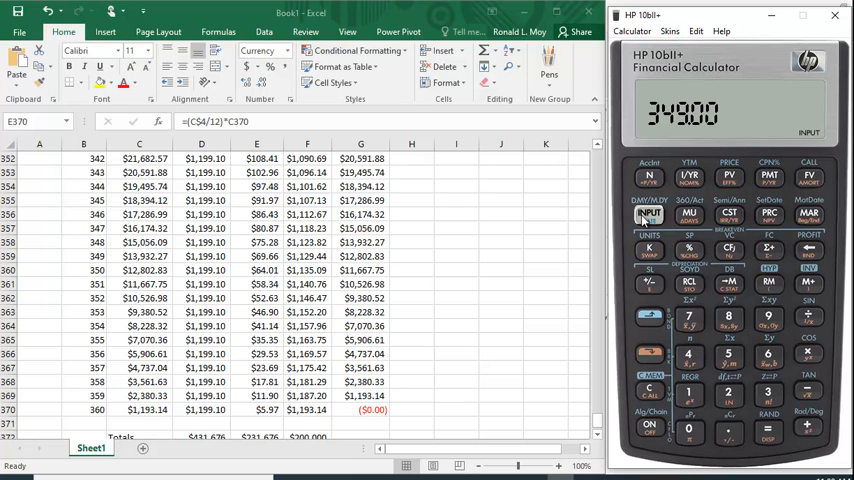
{"action": "left_click", "coordinate": [648, 216]}
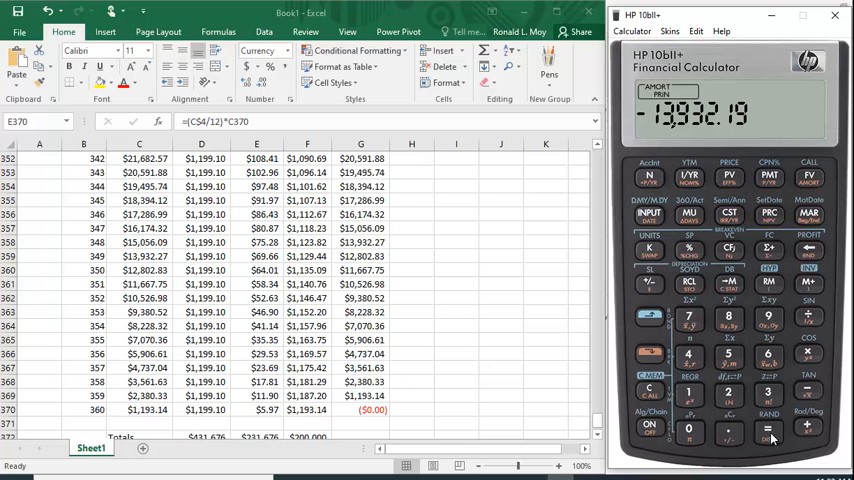
{"action": "mouse_move", "coordinate": [318, 312]}
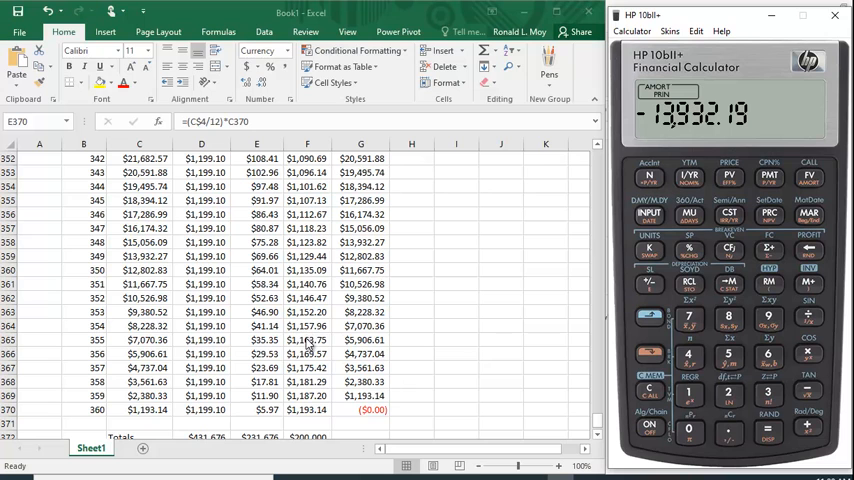
{"action": "mouse_move", "coordinate": [310, 350]}
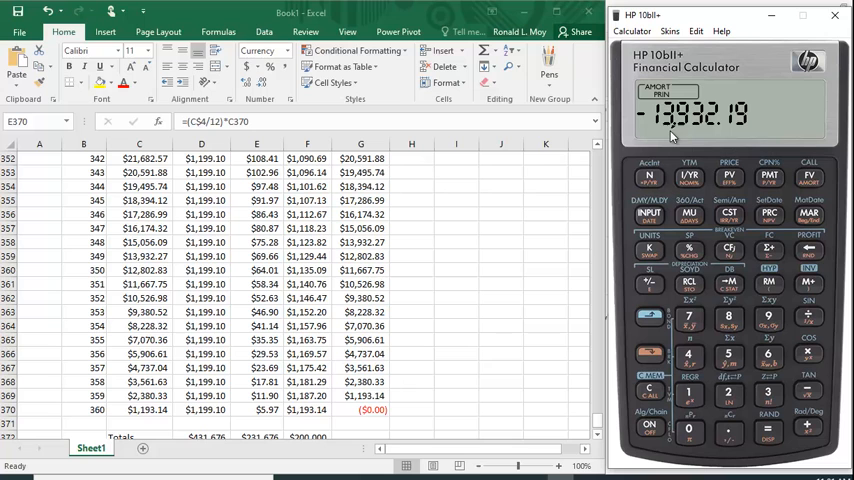
{"action": "mouse_move", "coordinate": [680, 130]}
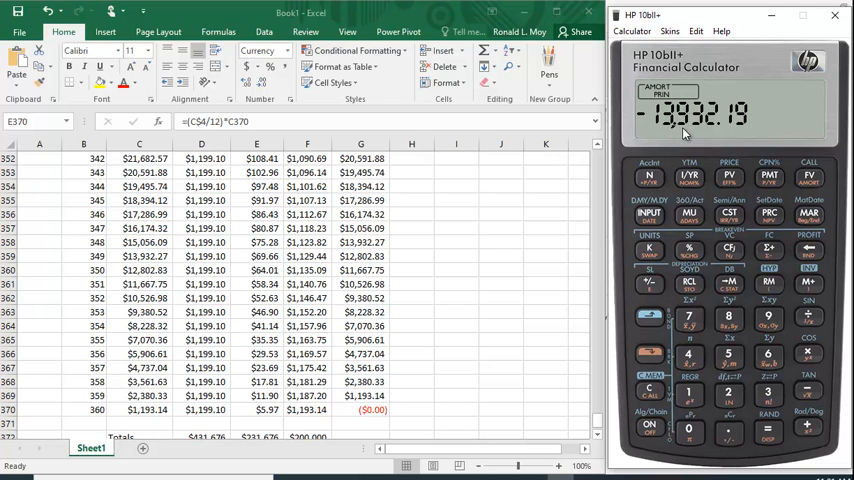
{"action": "mouse_move", "coordinate": [730, 136]}
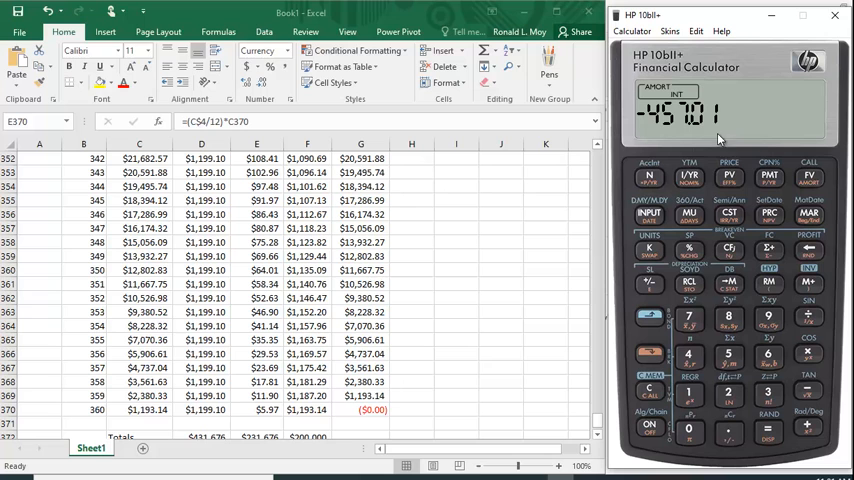
{"action": "mouse_move", "coordinate": [296, 356]}
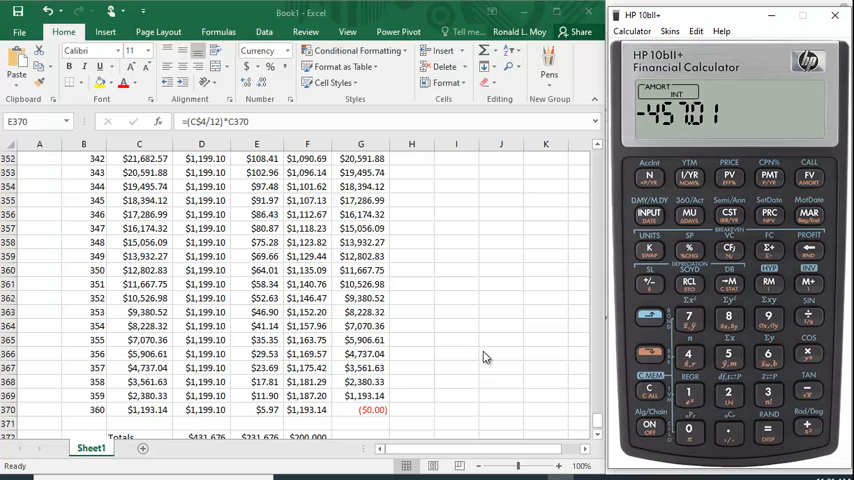
- Show the Totals row and set the calculator's amortization range to payments 1–360
{"action": "scroll", "scroll_direction": "down", "scroll_amount": 3}
{"action": "type", "text": "1"}
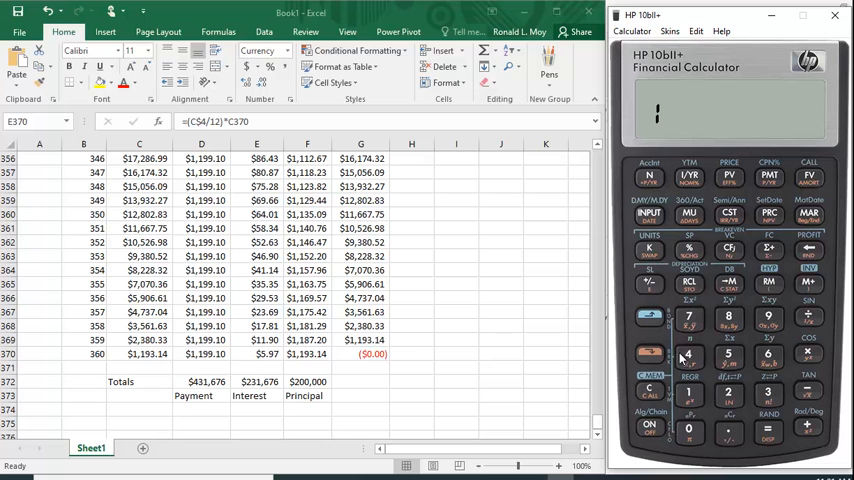
{"action": "left_click", "coordinate": [768, 390]}
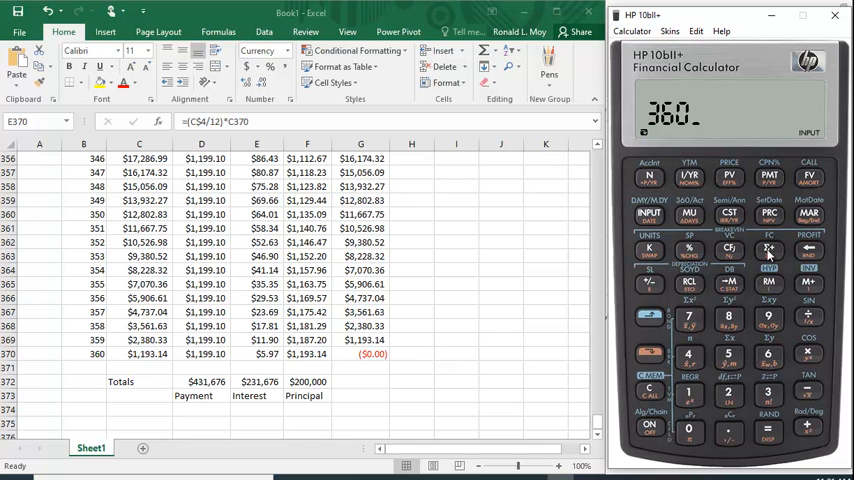
{"action": "left_click", "coordinate": [808, 178]}
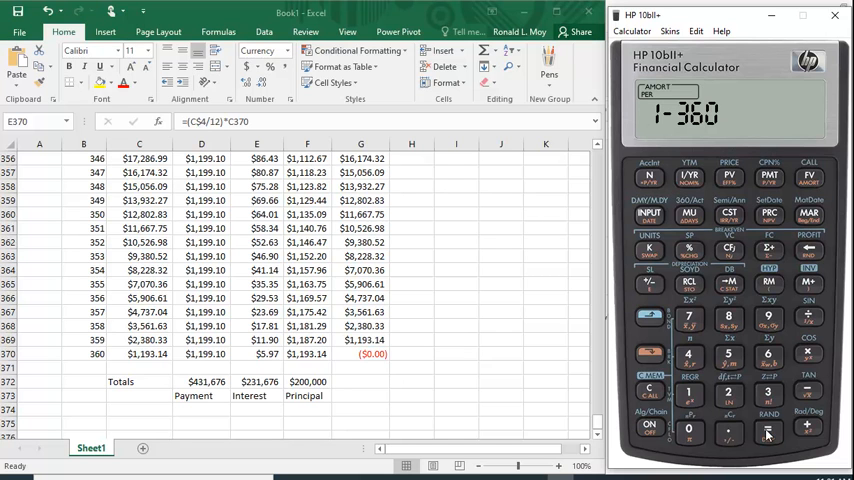
- Read -199,999.86 total principal and -231,676.04 total interest against the Excel totals
{"action": "left_click", "coordinate": [768, 432]}
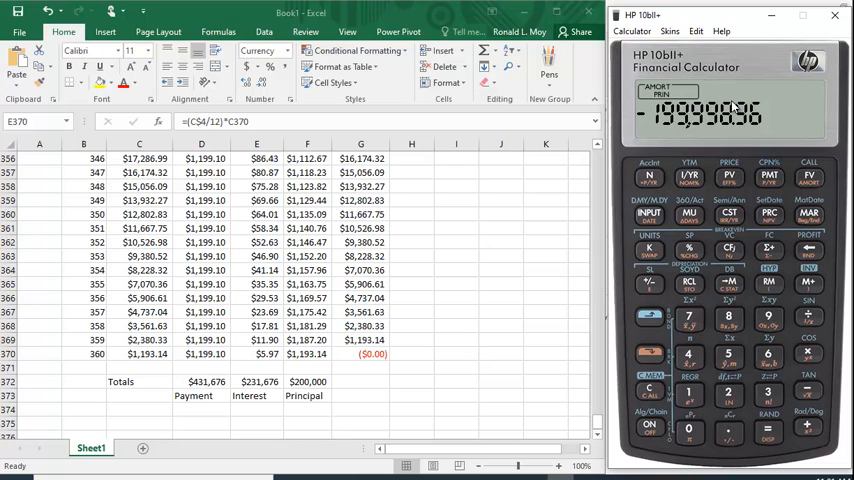
{"action": "mouse_move", "coordinate": [164, 388]}
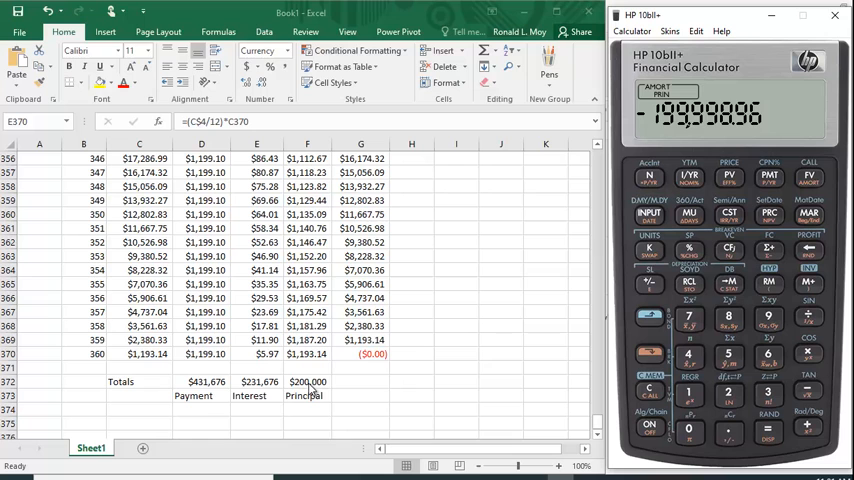
{"action": "left_click", "coordinate": [768, 430]}
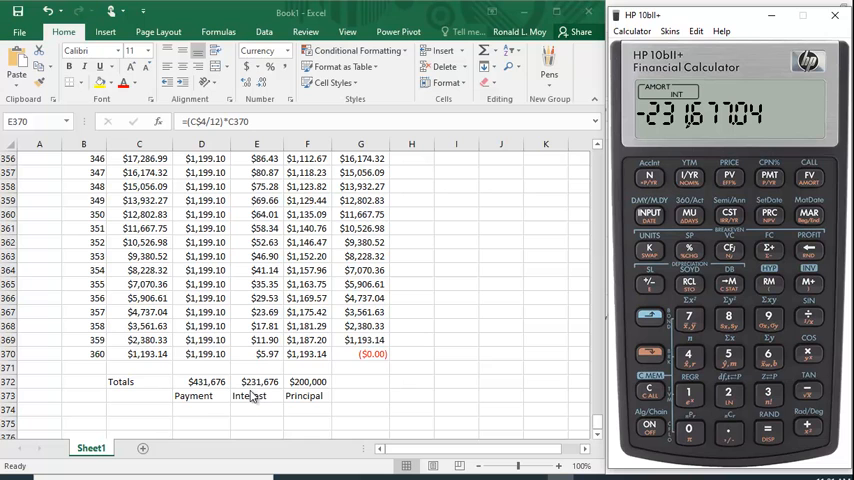
{"action": "mouse_move", "coordinate": [268, 390]}
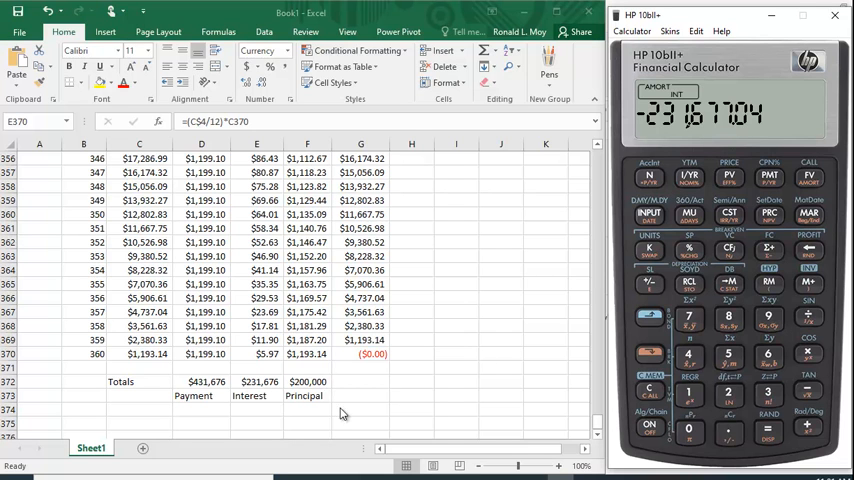
{"action": "left_click", "coordinate": [768, 428]}
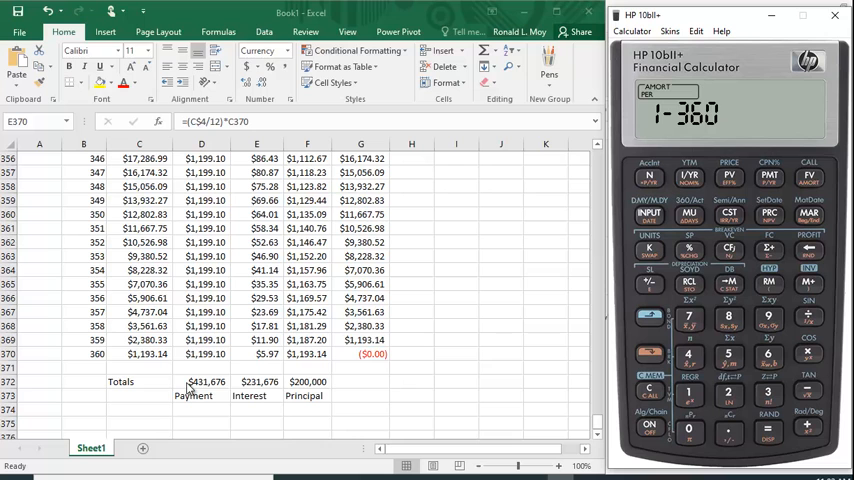
{"action": "mouse_move", "coordinate": [224, 392]}
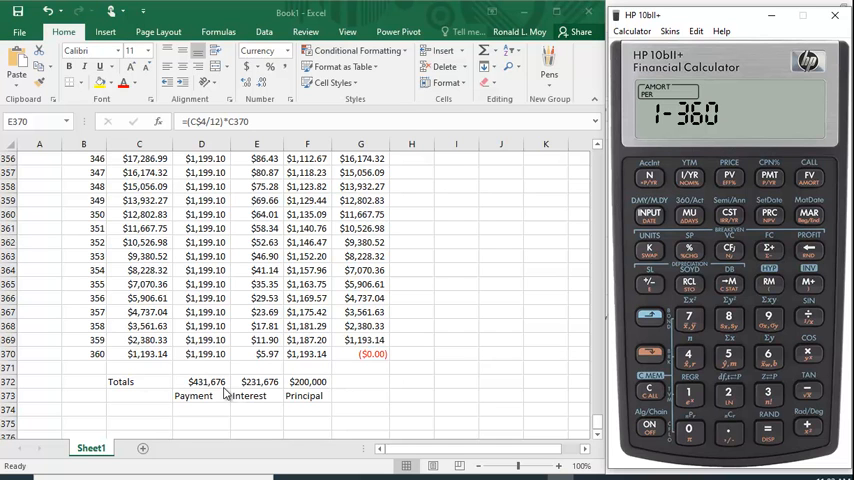
{"action": "mouse_move", "coordinate": [312, 384]}
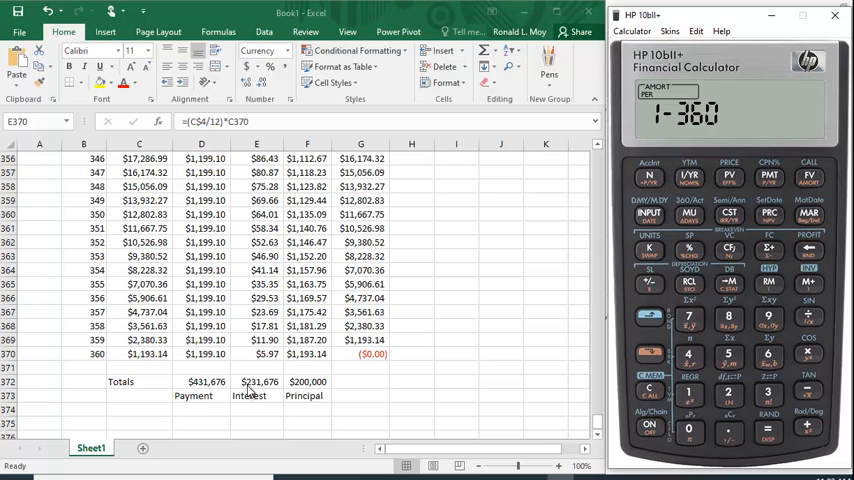
{"action": "mouse_move", "coordinate": [314, 388]}
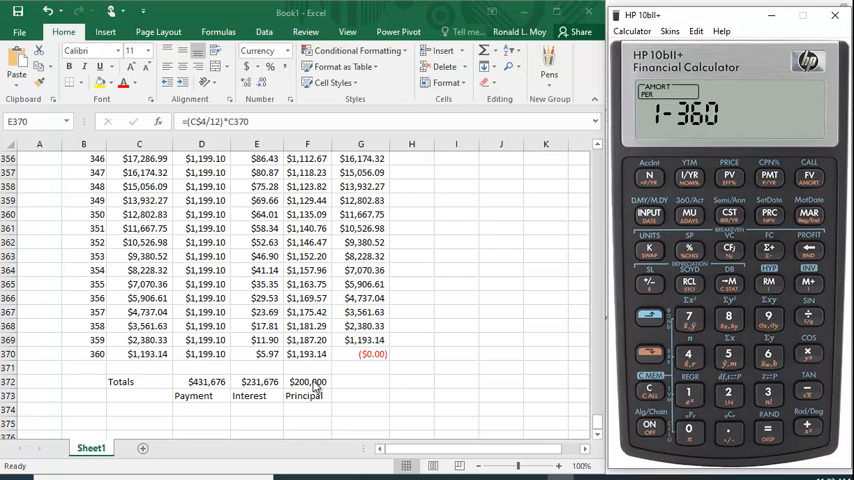
{"action": "mouse_move", "coordinate": [200, 396]}
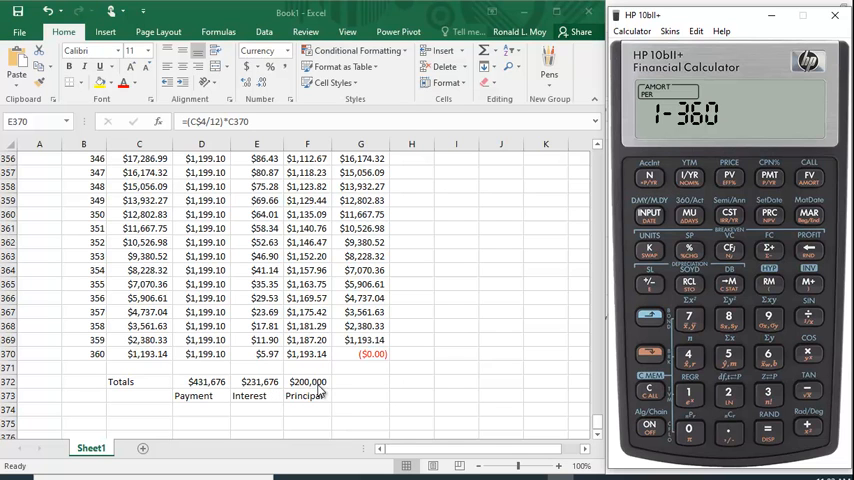
{"action": "mouse_move", "coordinate": [584, 172]}
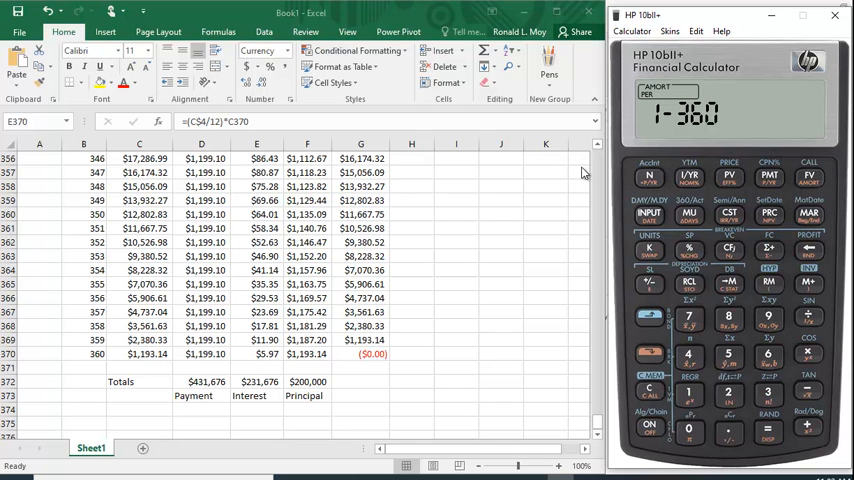
{"action": "mouse_move", "coordinate": [560, 410]}
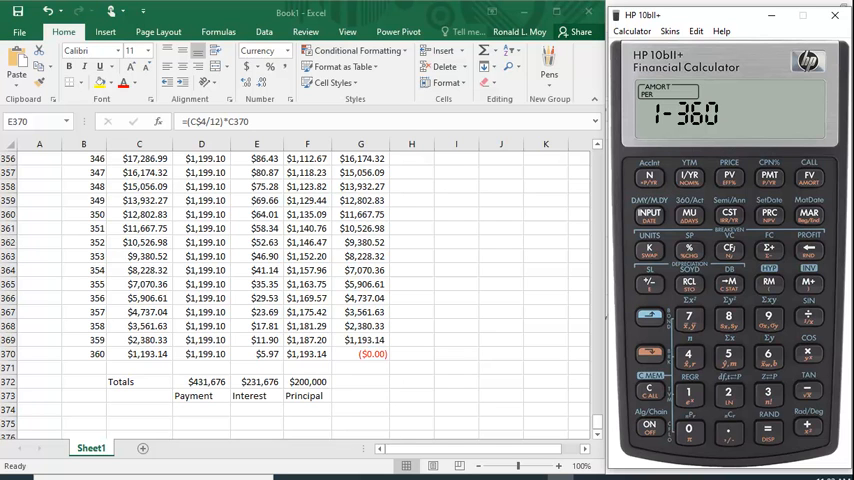
{"action": "mouse_move", "coordinate": [736, 252]}
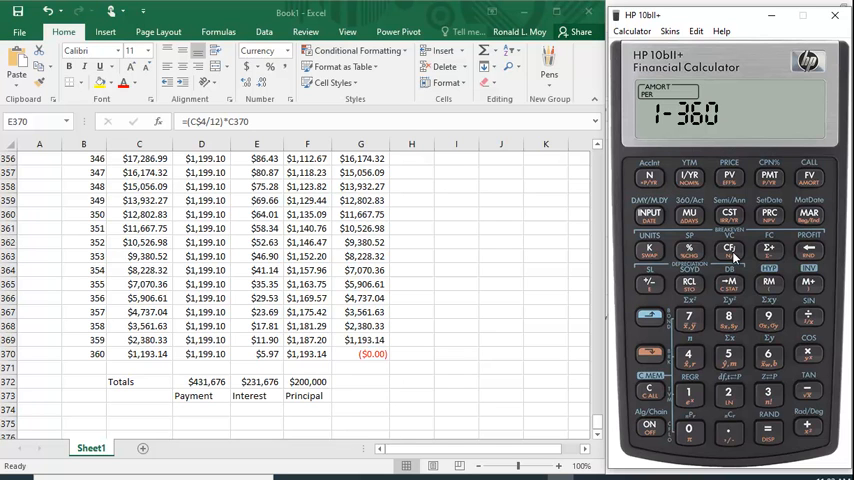
{"action": "mouse_move", "coordinate": [776, 250]}
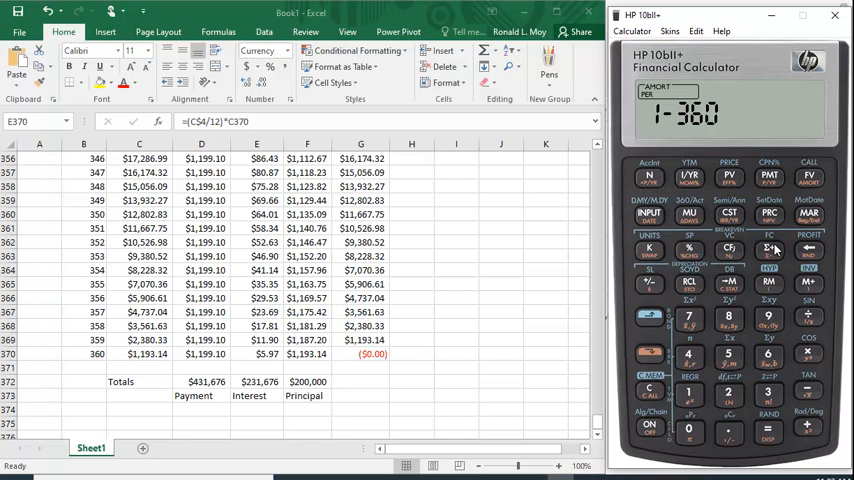